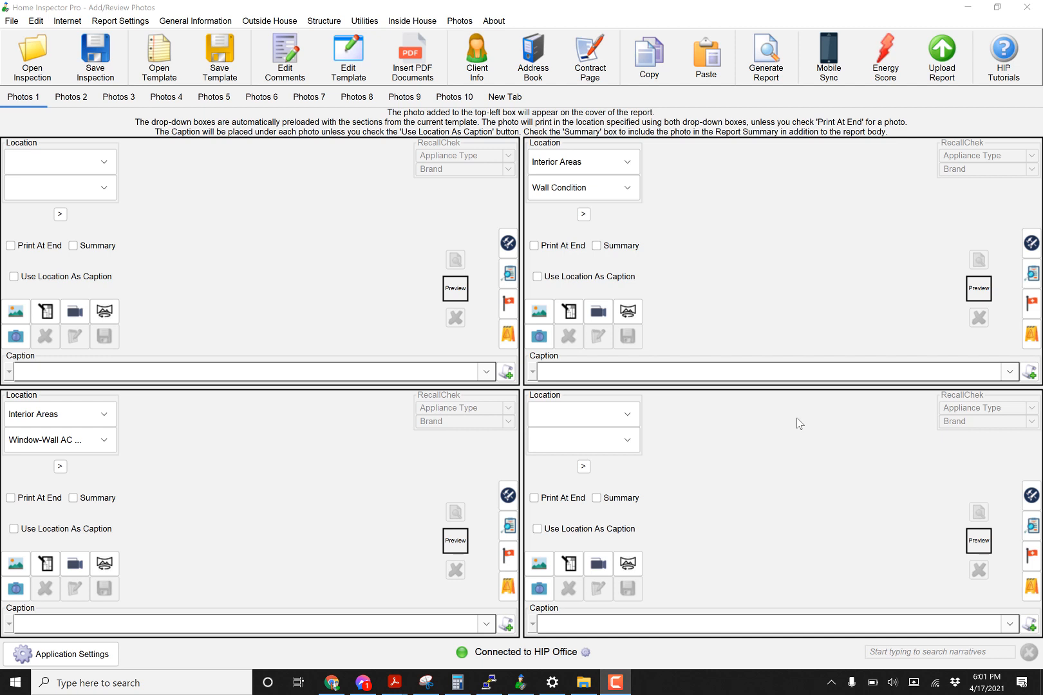
{"action": "mouse_move", "coordinate": [457, 12]}
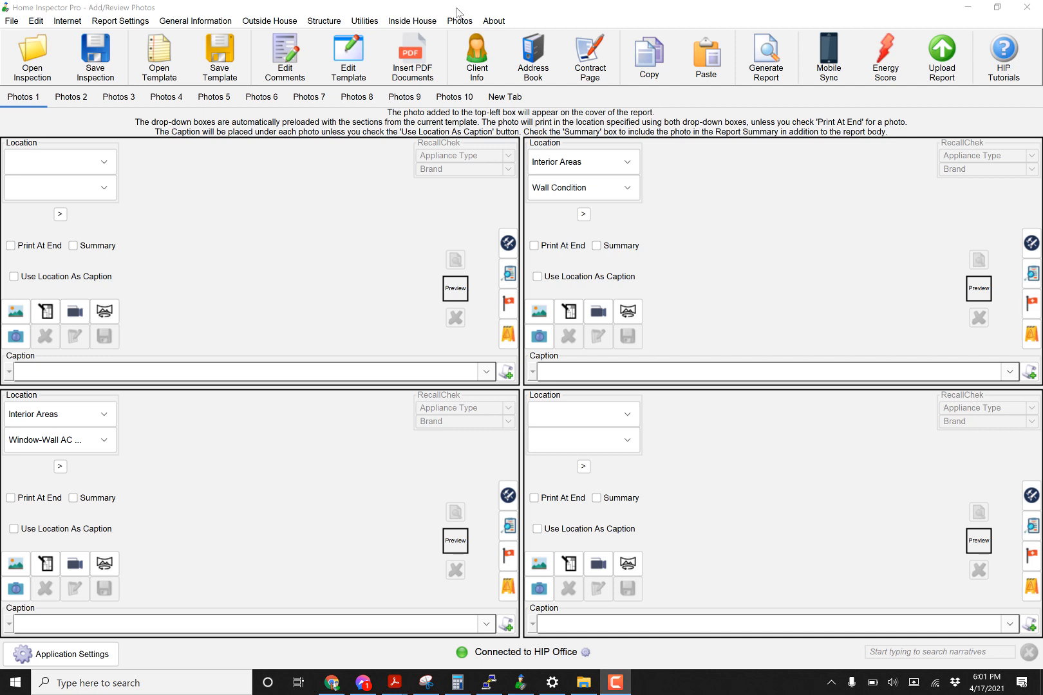
Add the living room 360 JPEG as the panorama in the Wall Condition photo slot
{"action": "left_click", "coordinate": [458, 20]}
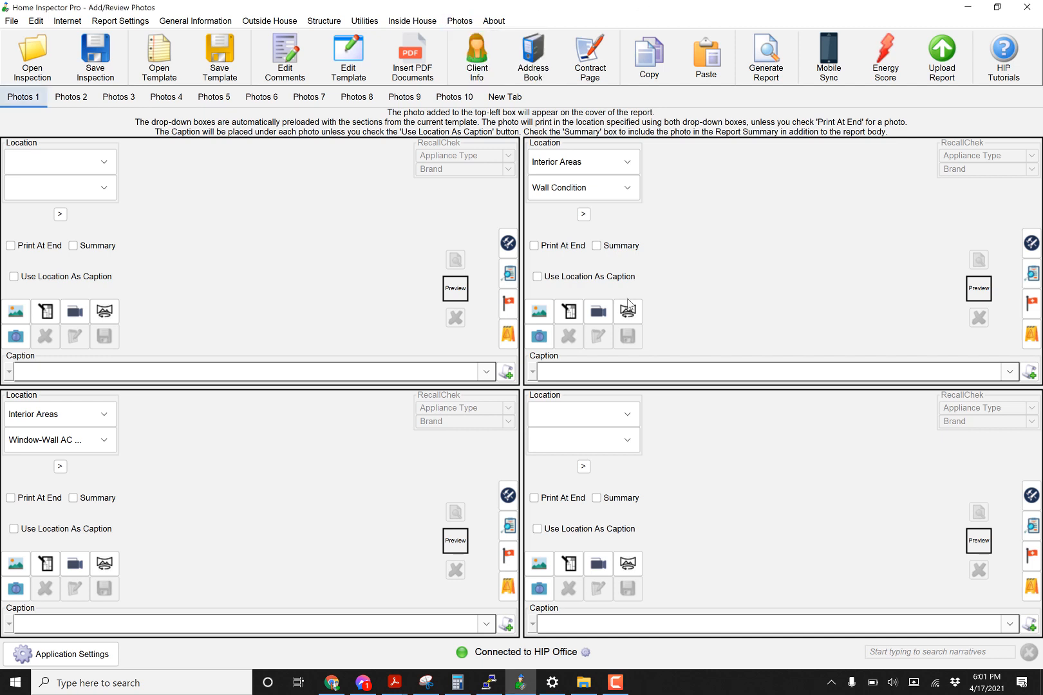
{"action": "mouse_move", "coordinate": [653, 341]}
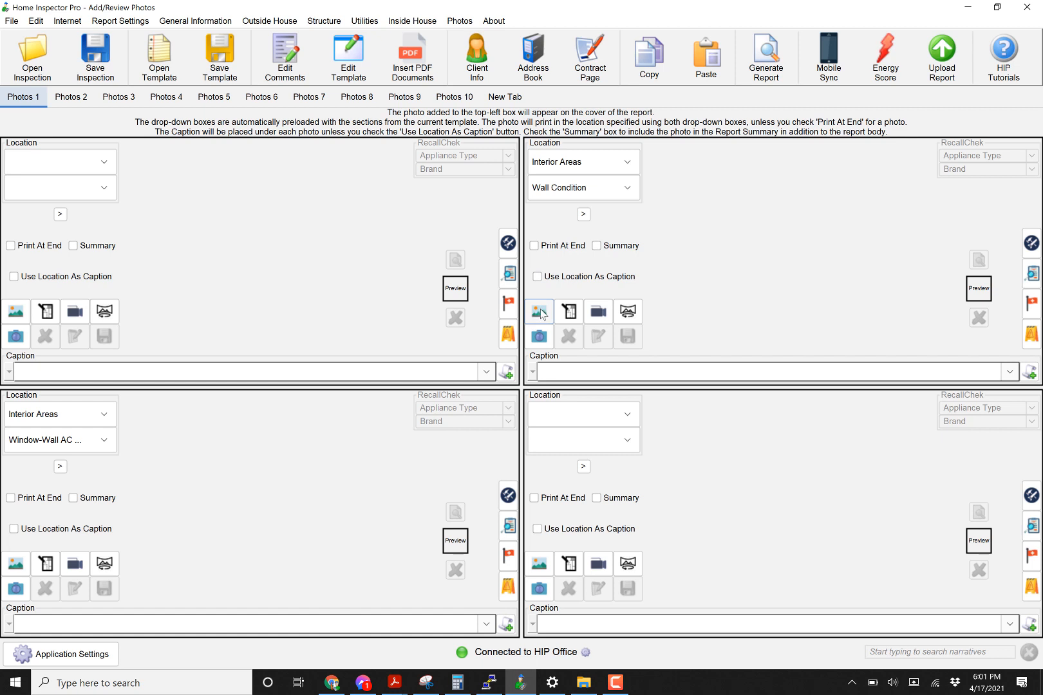
{"action": "mouse_move", "coordinate": [540, 312]}
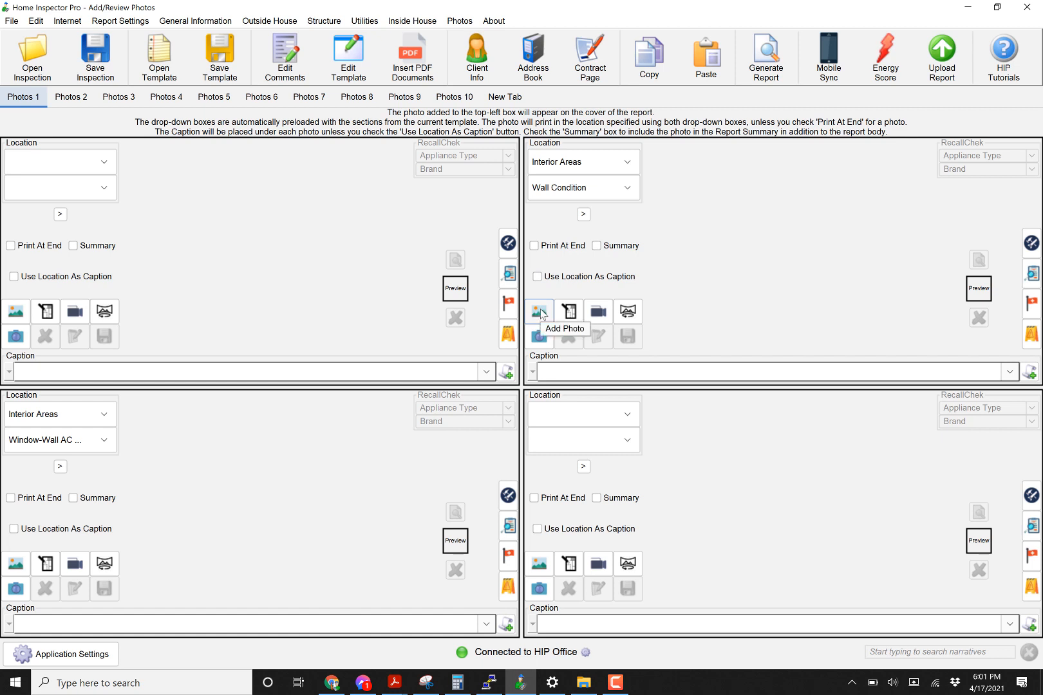
{"action": "mouse_move", "coordinate": [627, 311]}
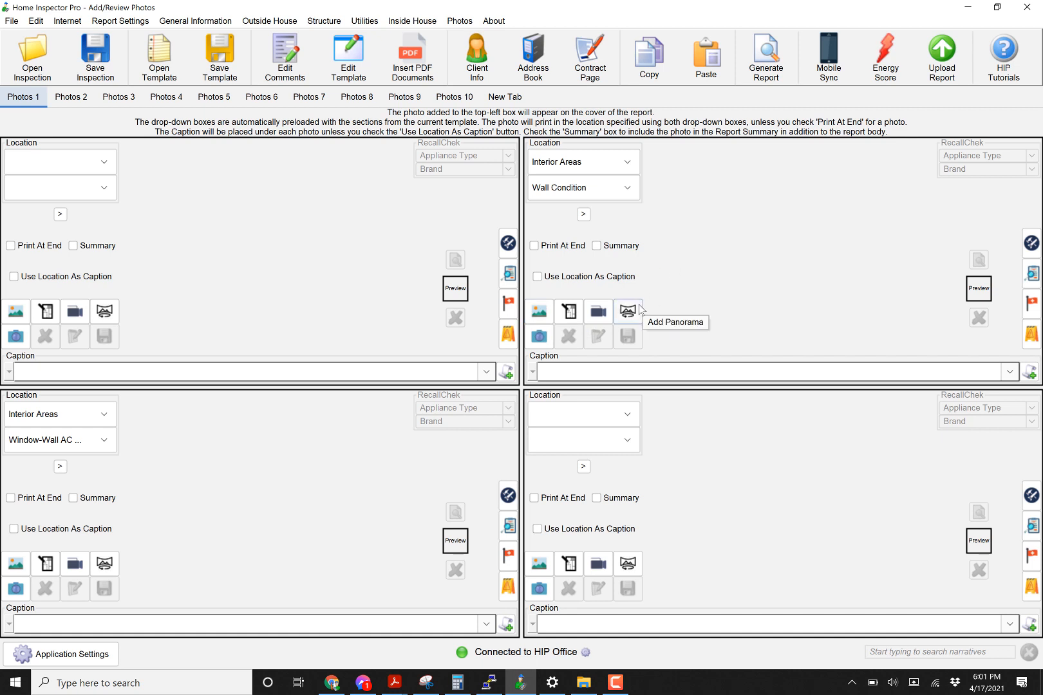
{"action": "left_click", "coordinate": [625, 311]}
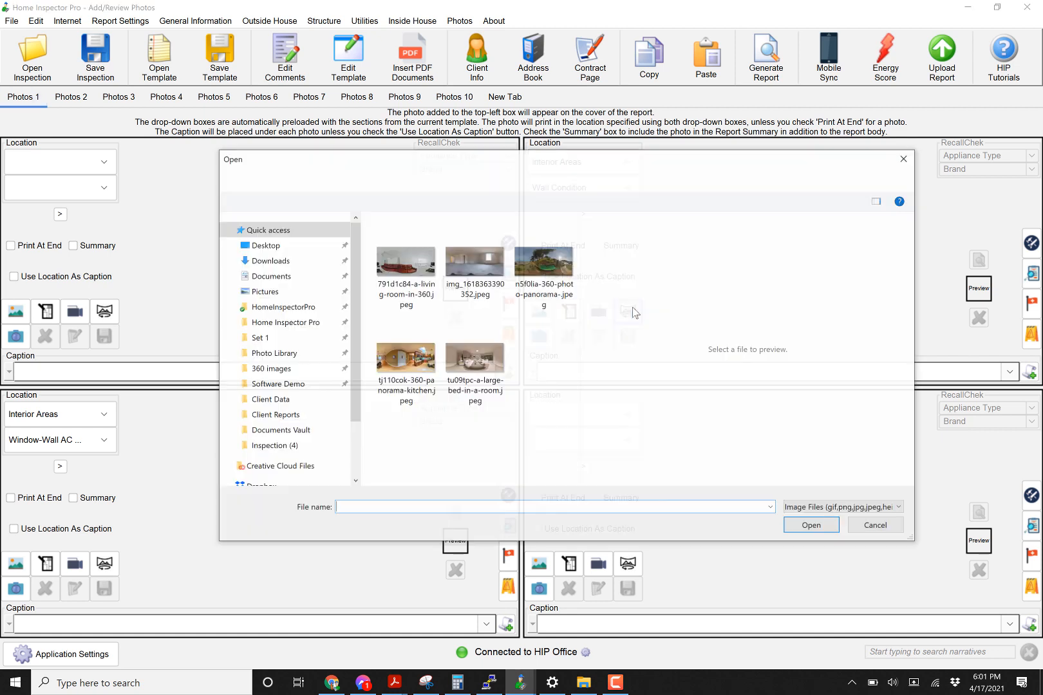
{"action": "left_click", "coordinate": [474, 258]}
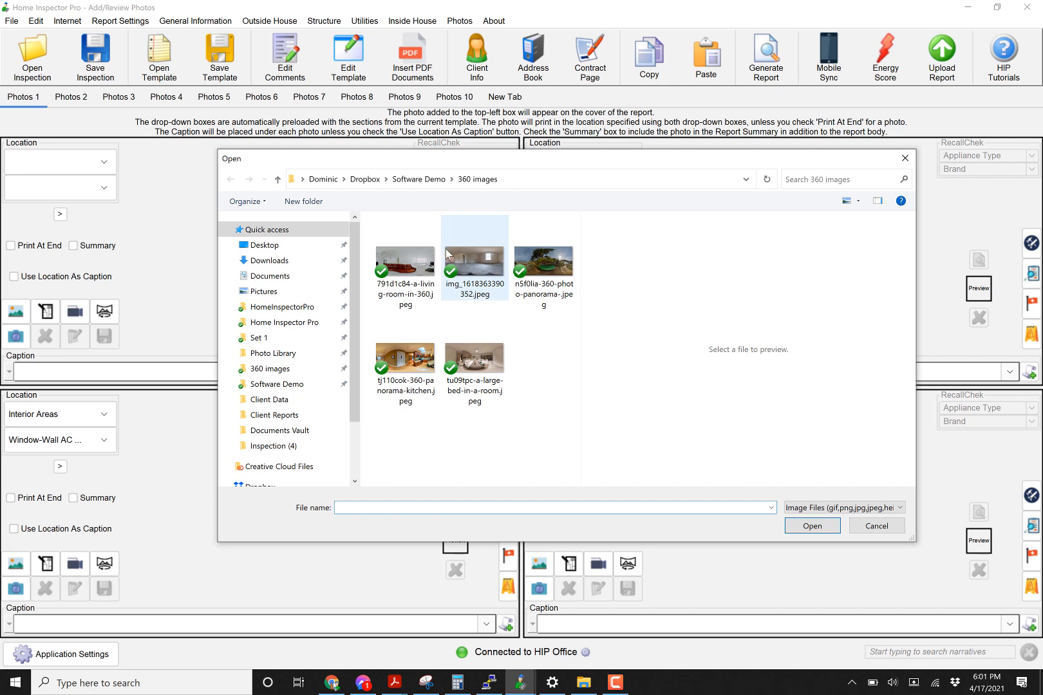
{"action": "left_click", "coordinate": [405, 261]}
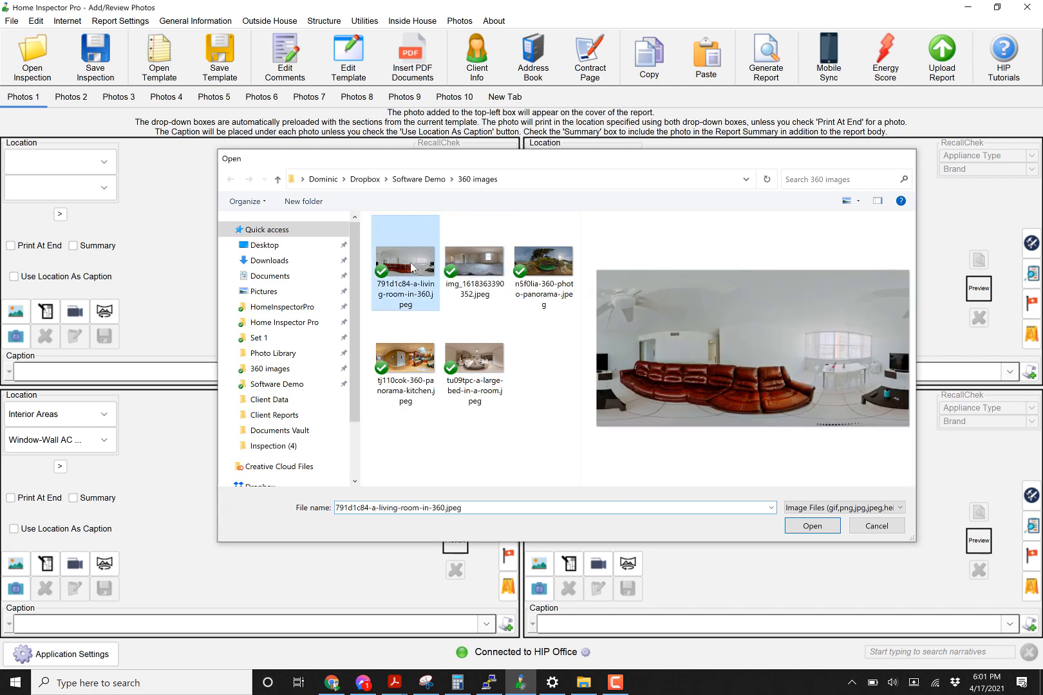
{"action": "left_click", "coordinate": [811, 526]}
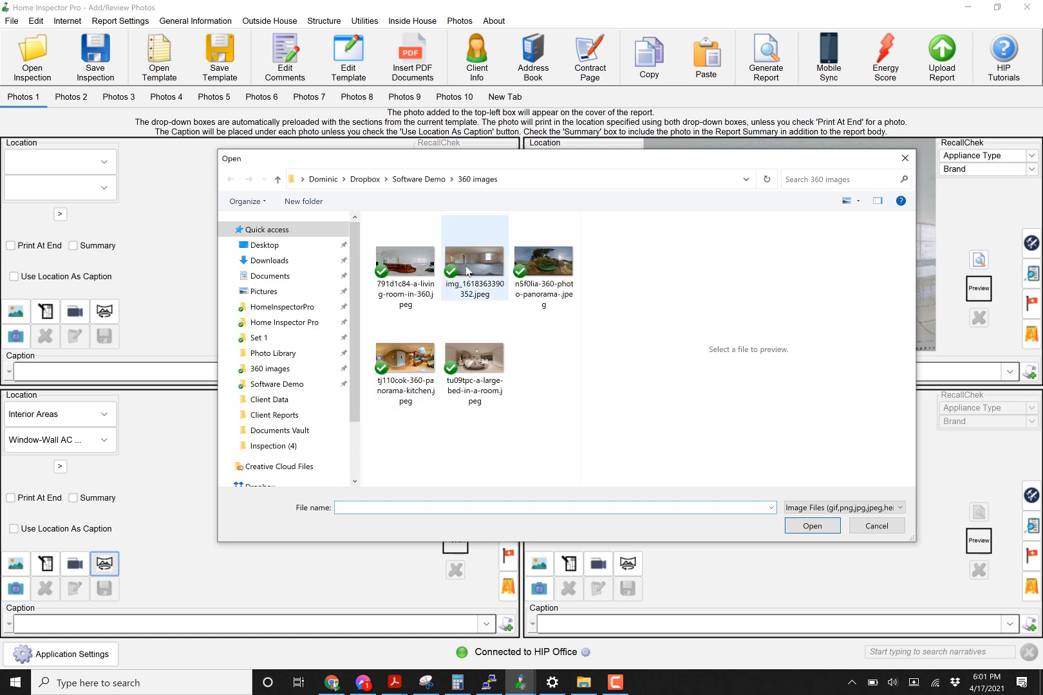
Add the kitchen 360 JPEG as the panorama in the Window-Wall AC slot
{"action": "left_click", "coordinate": [405, 359]}
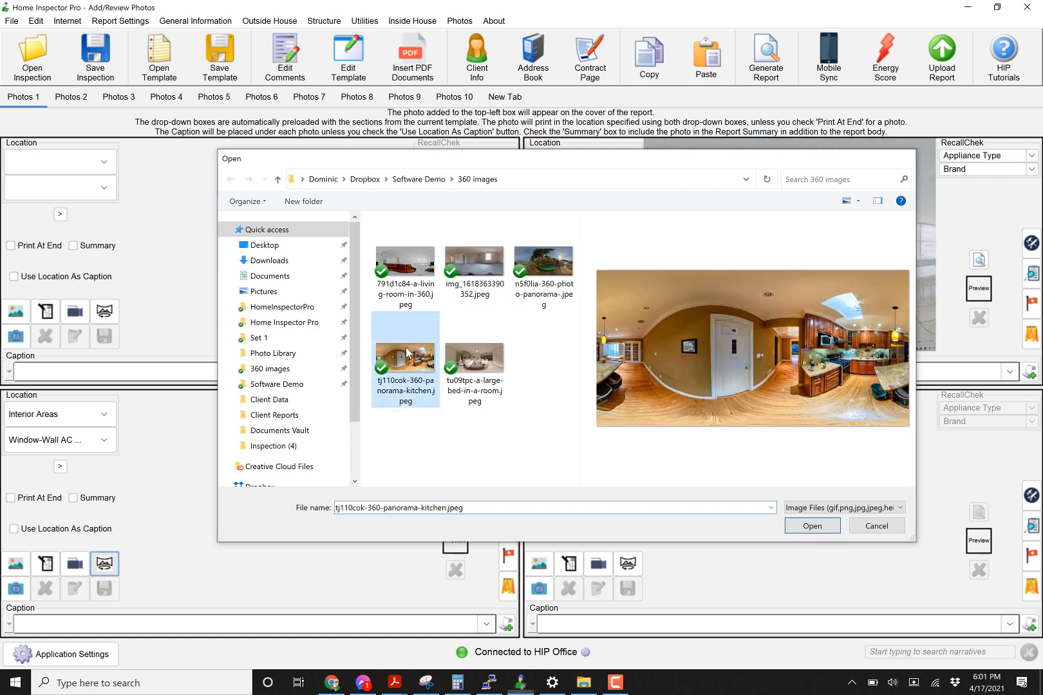
{"action": "left_click", "coordinate": [812, 526]}
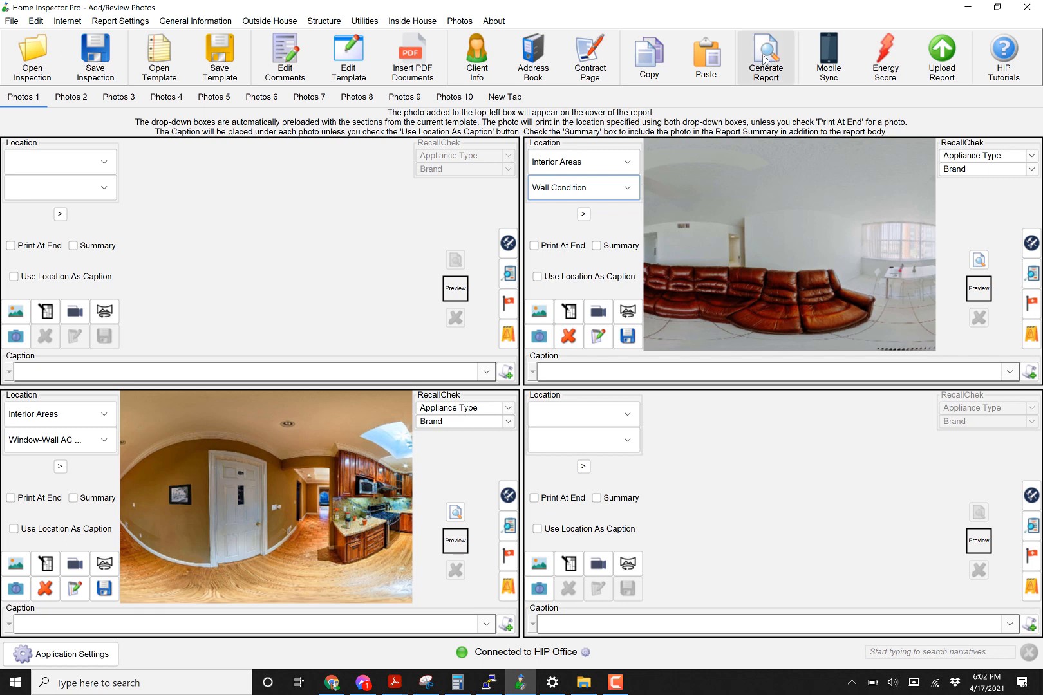
Generate the report with default print settings and save it as 360.pdf
{"action": "left_click", "coordinate": [766, 57]}
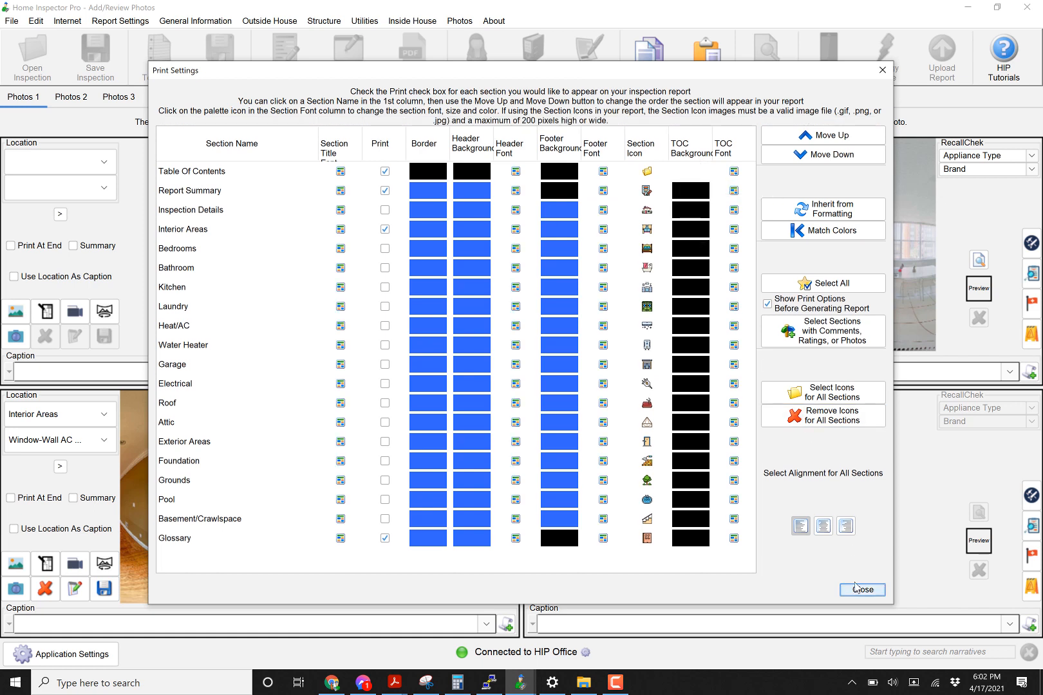
{"action": "left_click", "coordinate": [860, 590]}
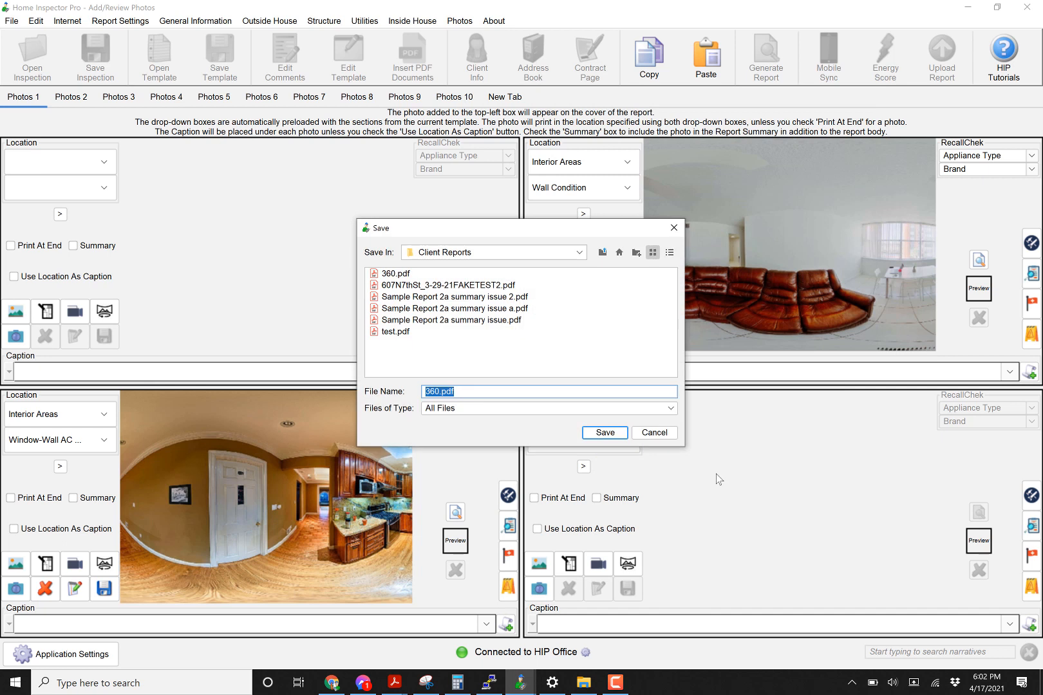
{"action": "left_click", "coordinate": [604, 432]}
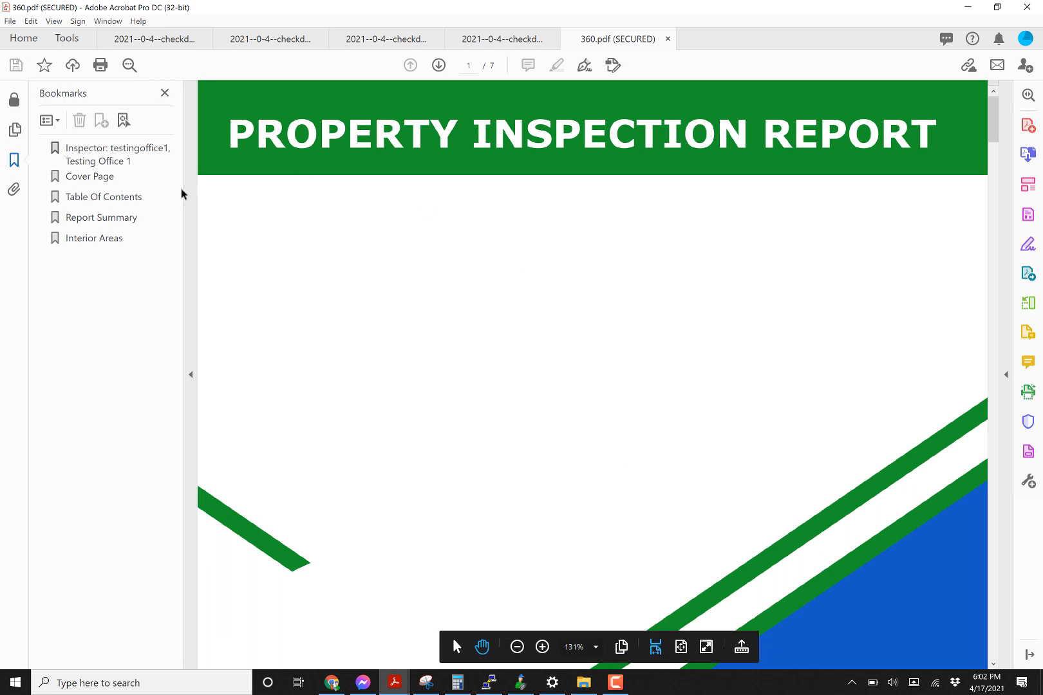
Browse 360.pdf to Interior Areas and past the full-width kitchen and living room panoramas
{"action": "scroll", "scroll_direction": "down", "scroll_amount": 3}
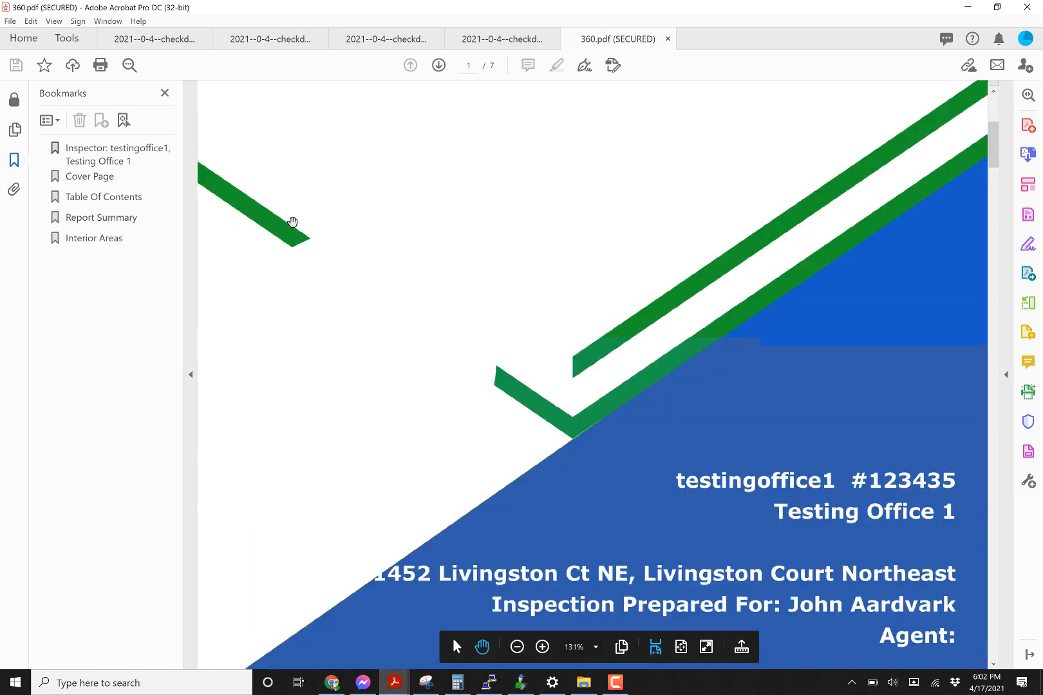
{"action": "scroll", "scroll_direction": "down", "scroll_amount": 3}
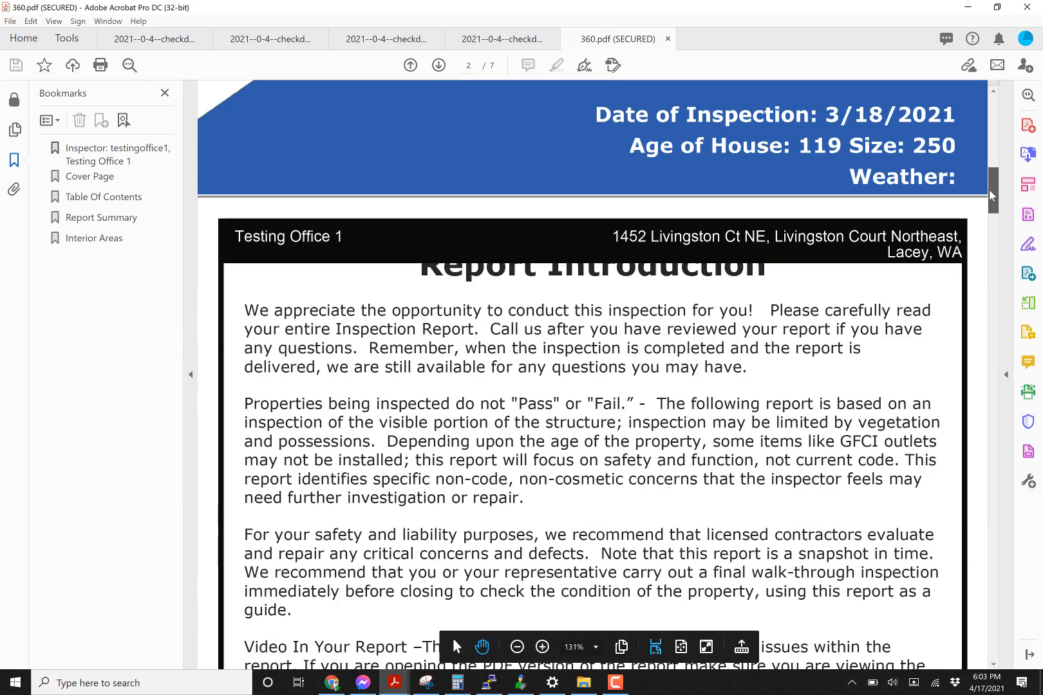
{"action": "scroll", "scroll_direction": "down", "scroll_amount": 3}
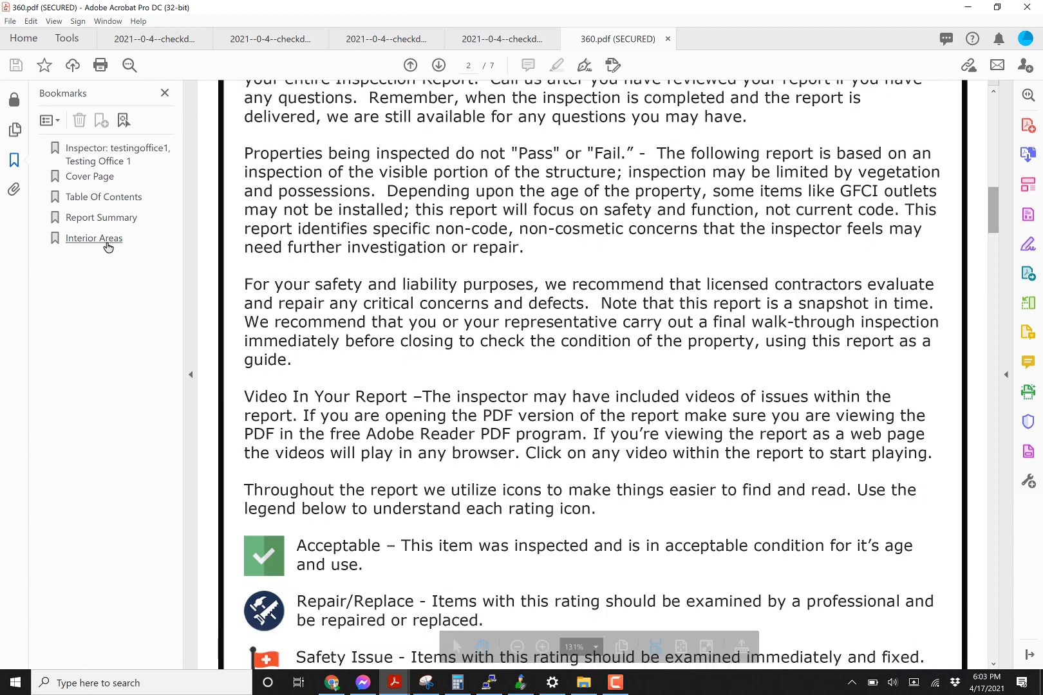
{"action": "left_click", "coordinate": [94, 238]}
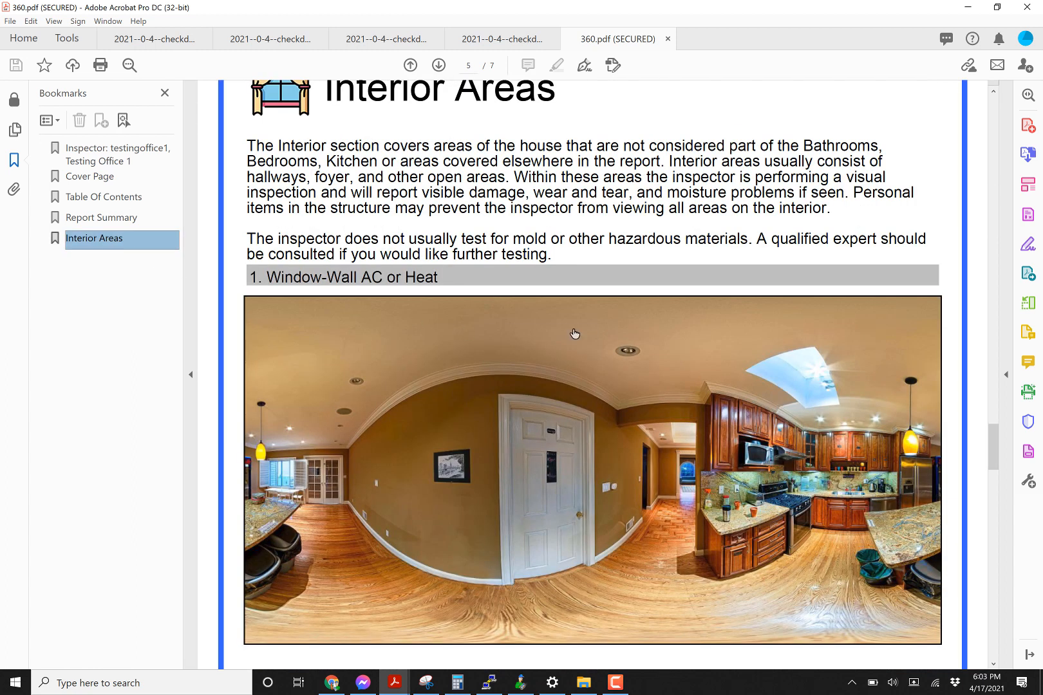
{"action": "scroll", "scroll_direction": "down", "scroll_amount": 3}
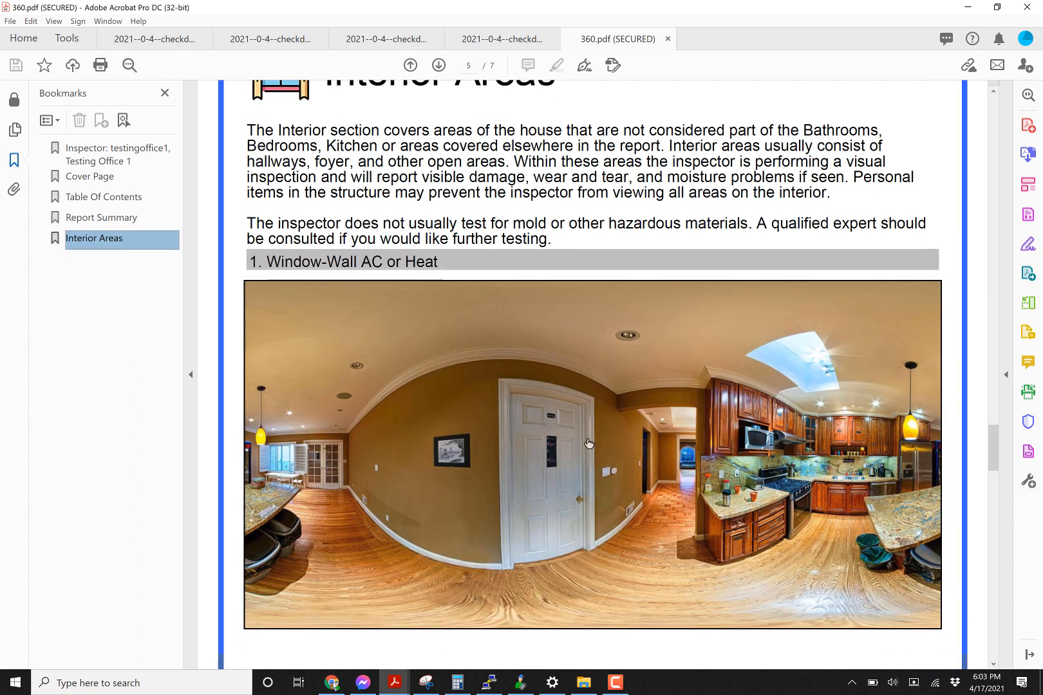
{"action": "scroll", "scroll_direction": "down", "scroll_amount": 3}
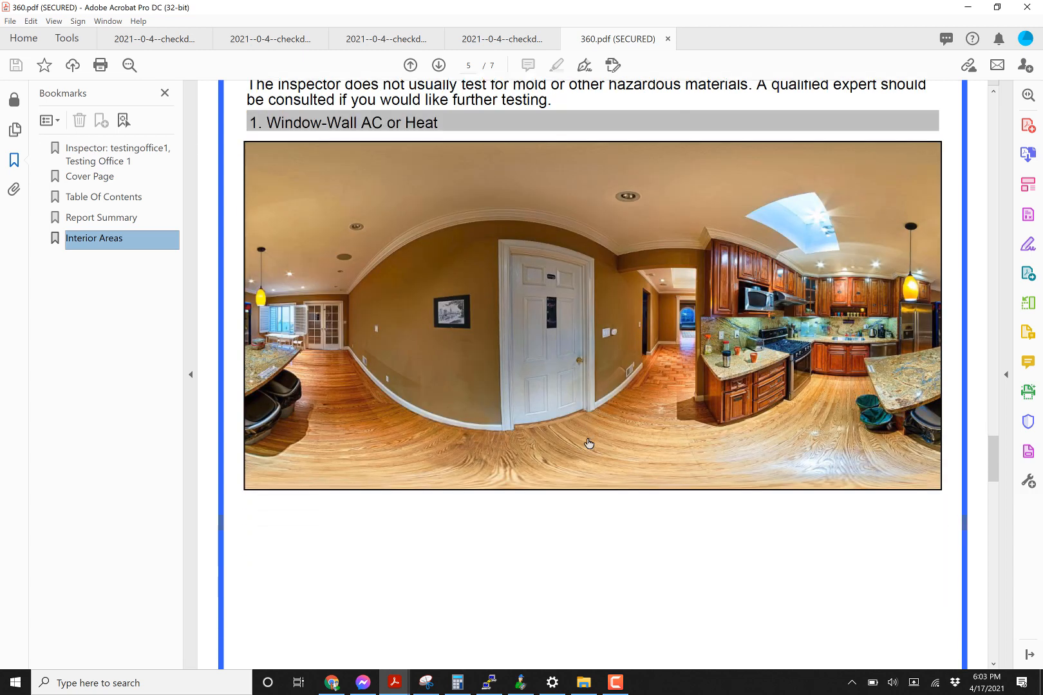
{"action": "scroll", "scroll_direction": "down", "scroll_amount": 3}
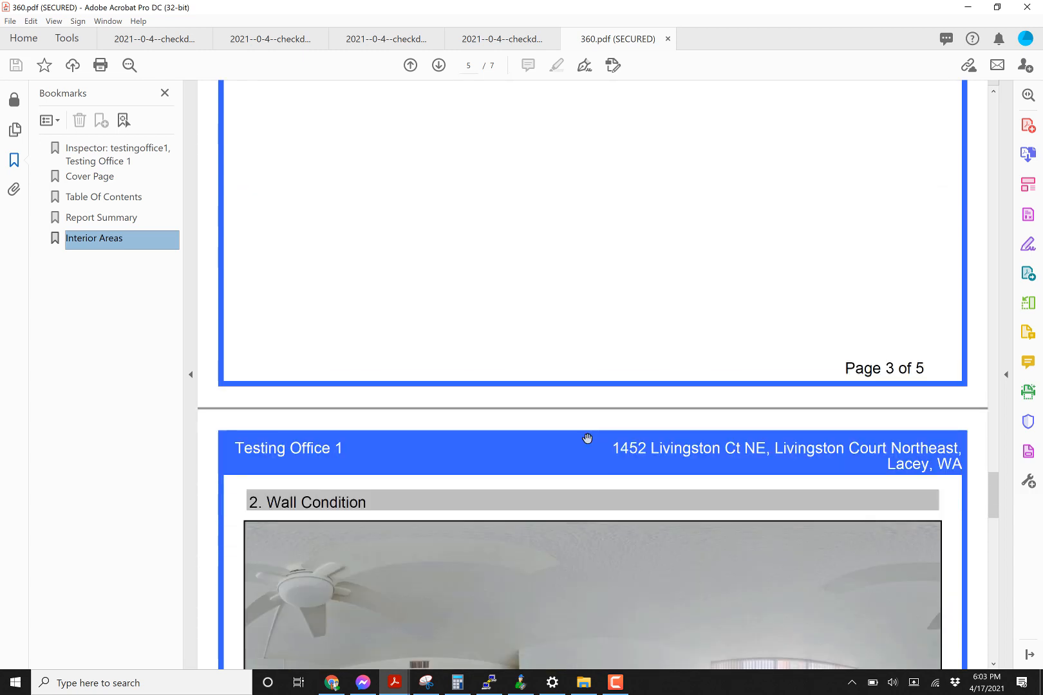
{"action": "scroll", "scroll_direction": "down", "scroll_amount": 3}
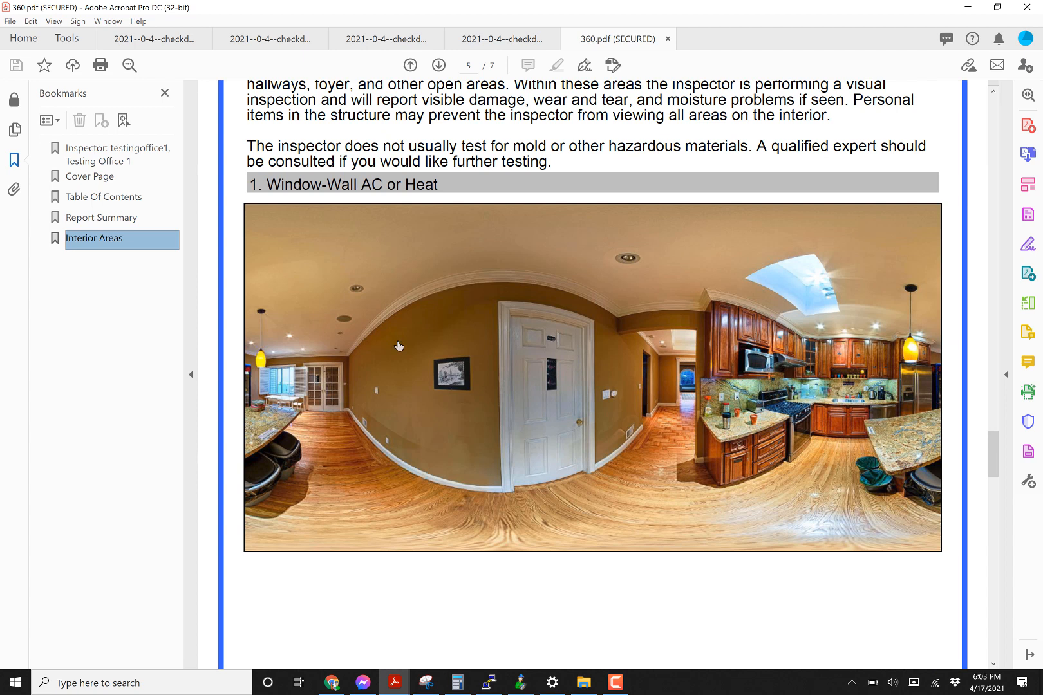
{"action": "mouse_move", "coordinate": [399, 455]}
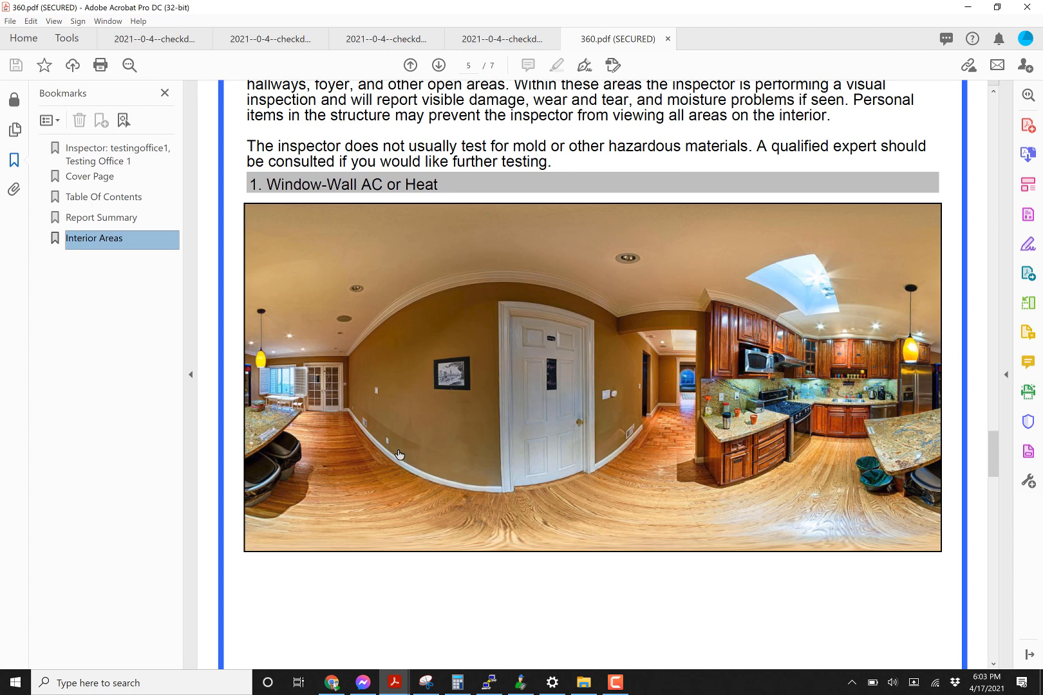
{"action": "mouse_move", "coordinate": [680, 357]}
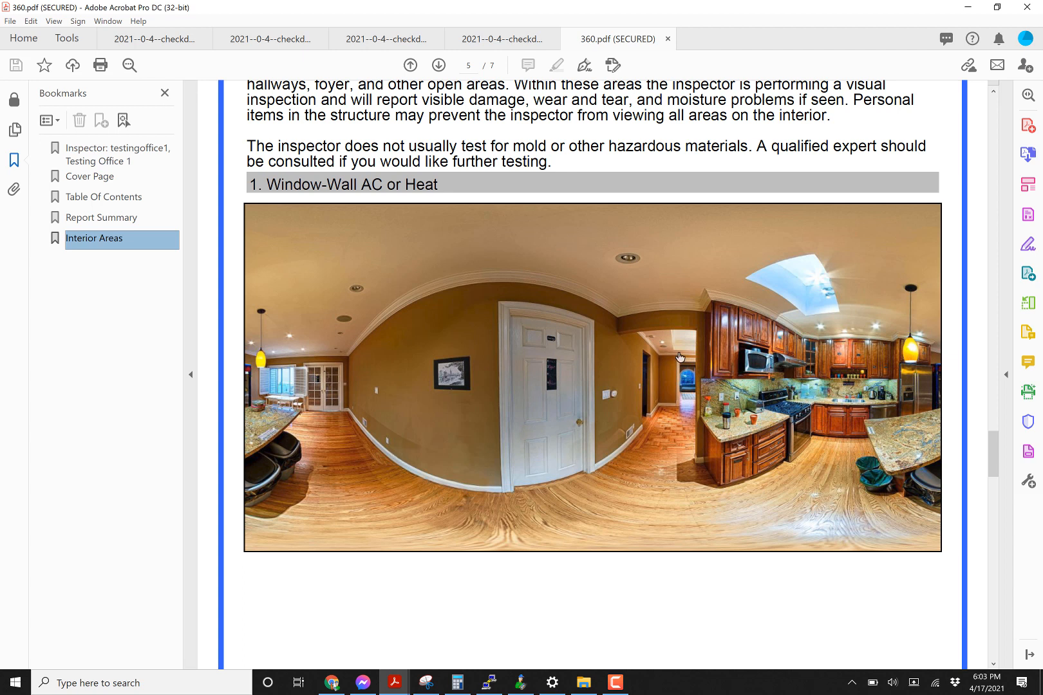
{"action": "mouse_move", "coordinate": [617, 415]}
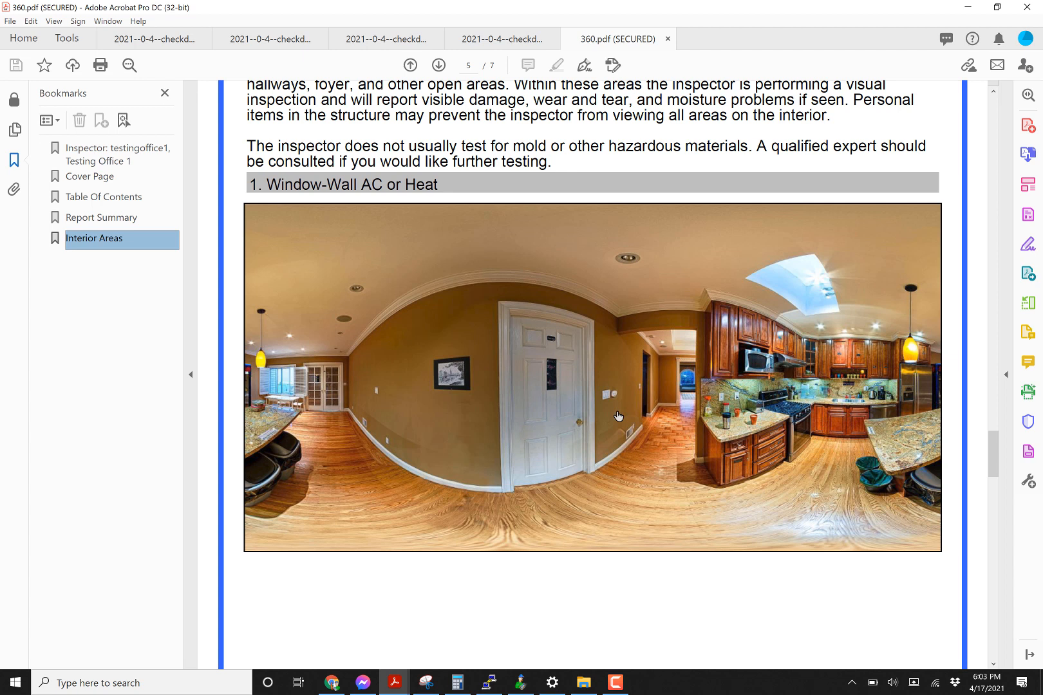
{"action": "mouse_move", "coordinate": [694, 349]}
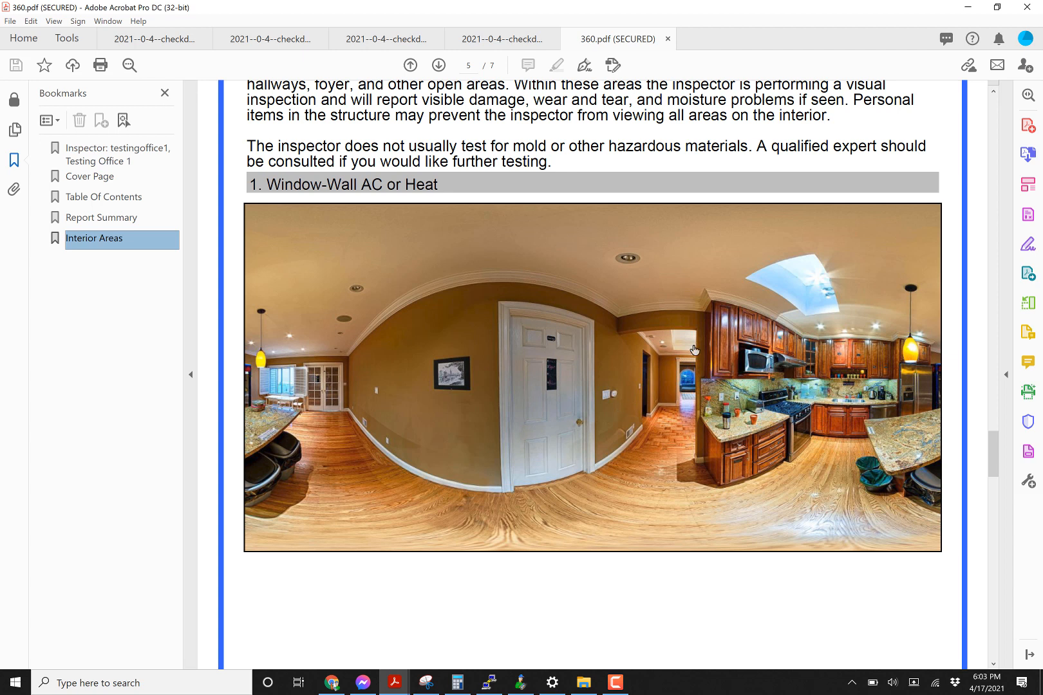
{"action": "mouse_move", "coordinate": [566, 379]}
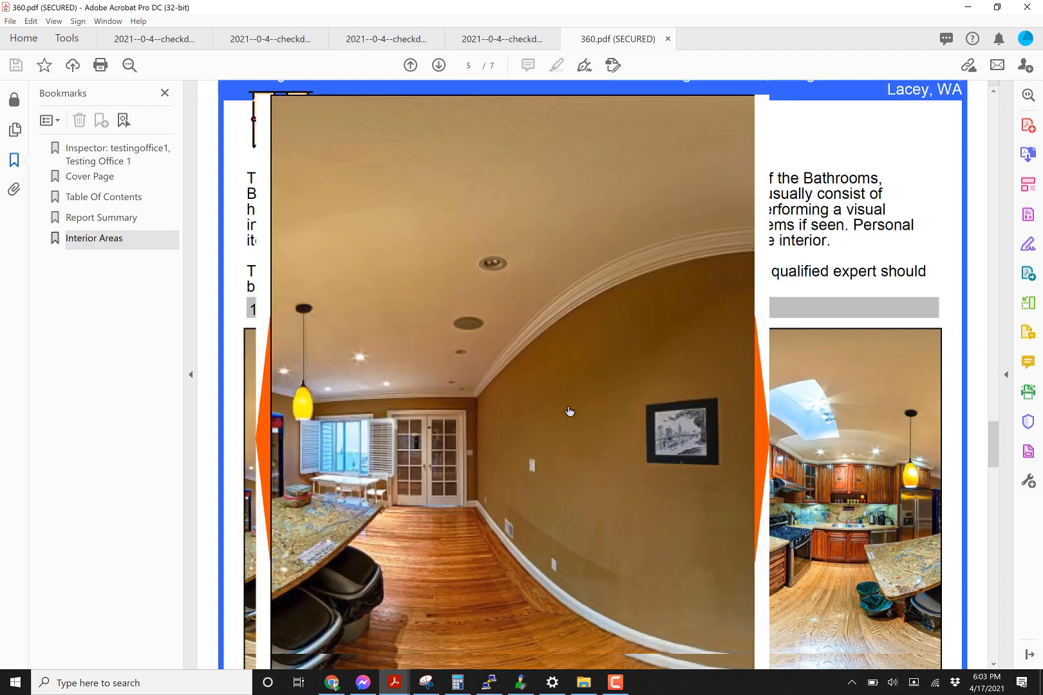
{"action": "mouse_move", "coordinate": [759, 407]}
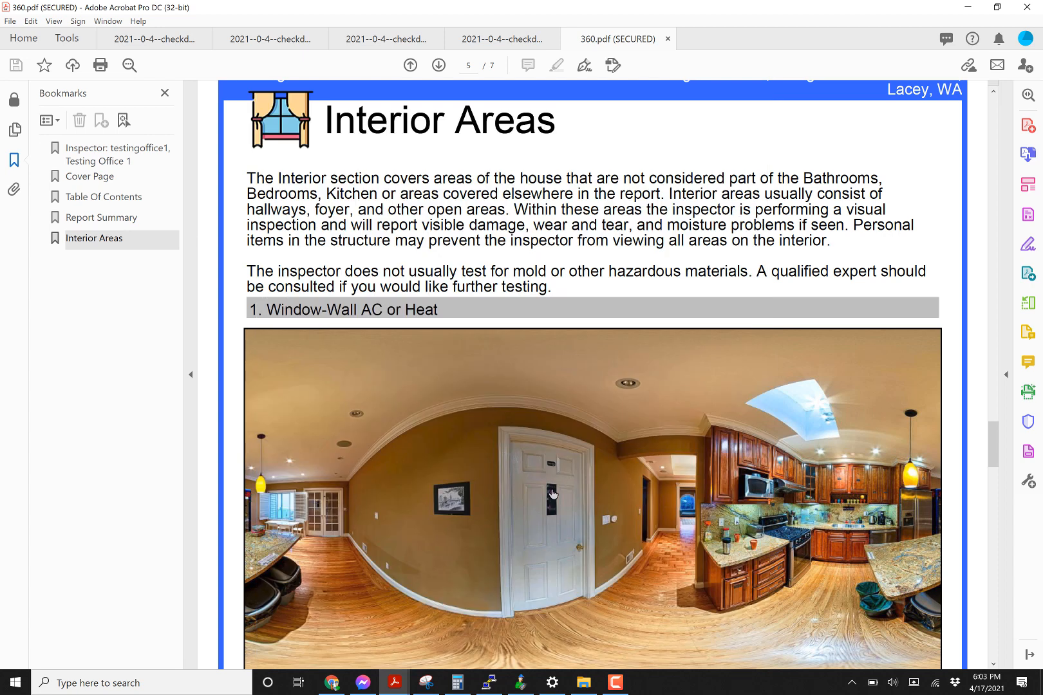
Scroll to page 6 showing the living-room panorama full-width under Wall Condition
{"action": "scroll", "scroll_direction": "down", "scroll_amount": 3}
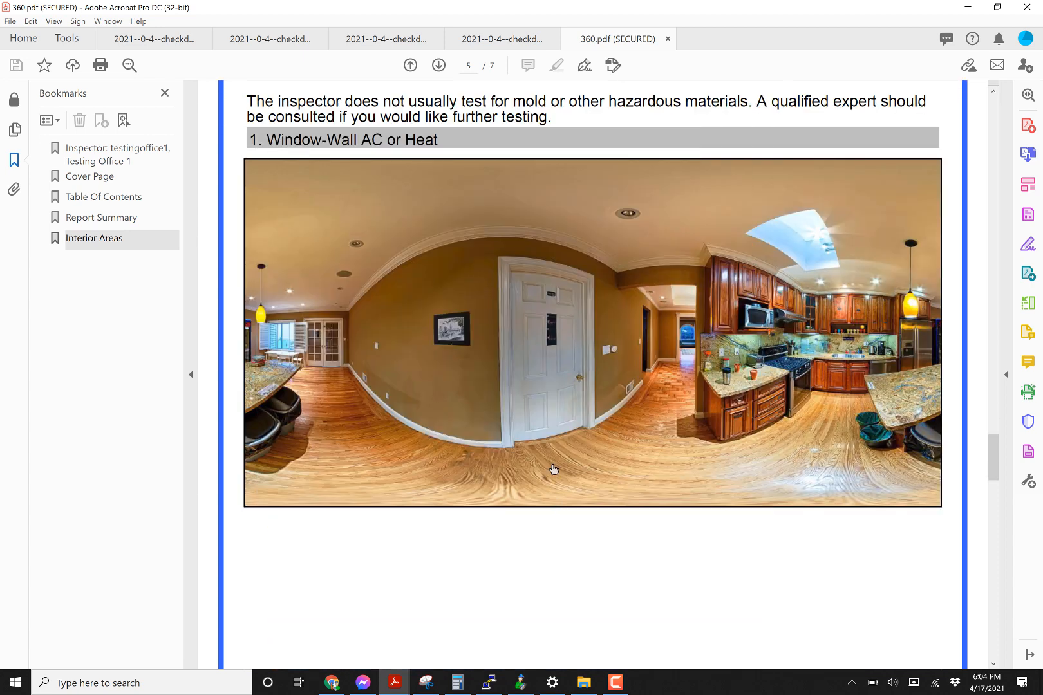
{"action": "scroll", "scroll_direction": "down", "scroll_amount": 3}
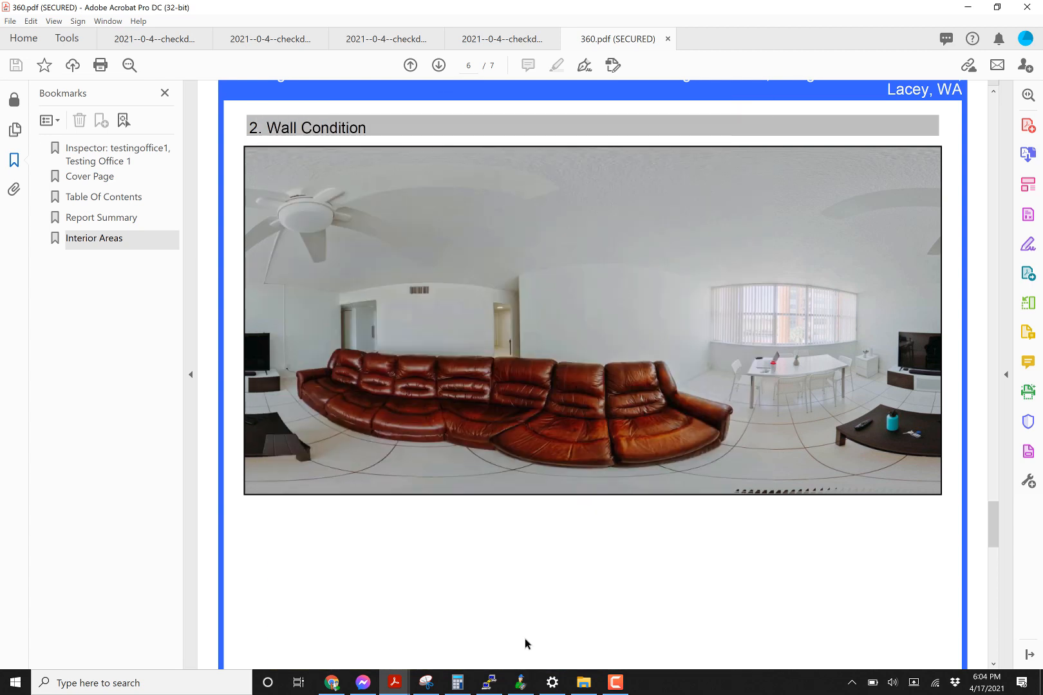
{"action": "mouse_move", "coordinate": [520, 682]}
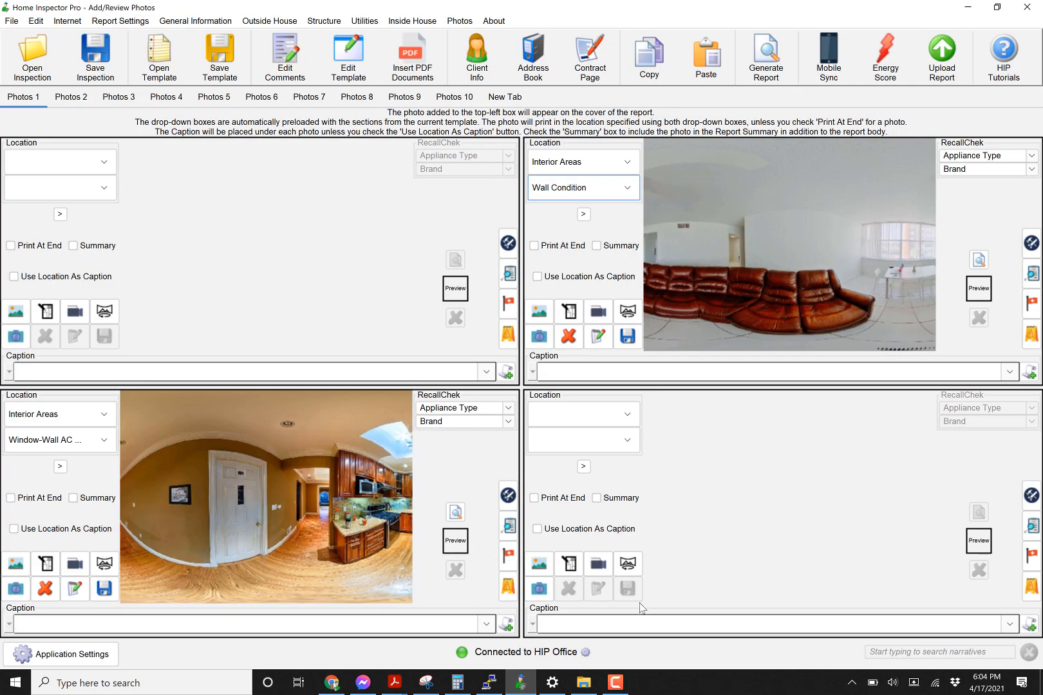
Choose Upload Report to Client via HIP Office from the Upload Report options
{"action": "left_click", "coordinate": [940, 56]}
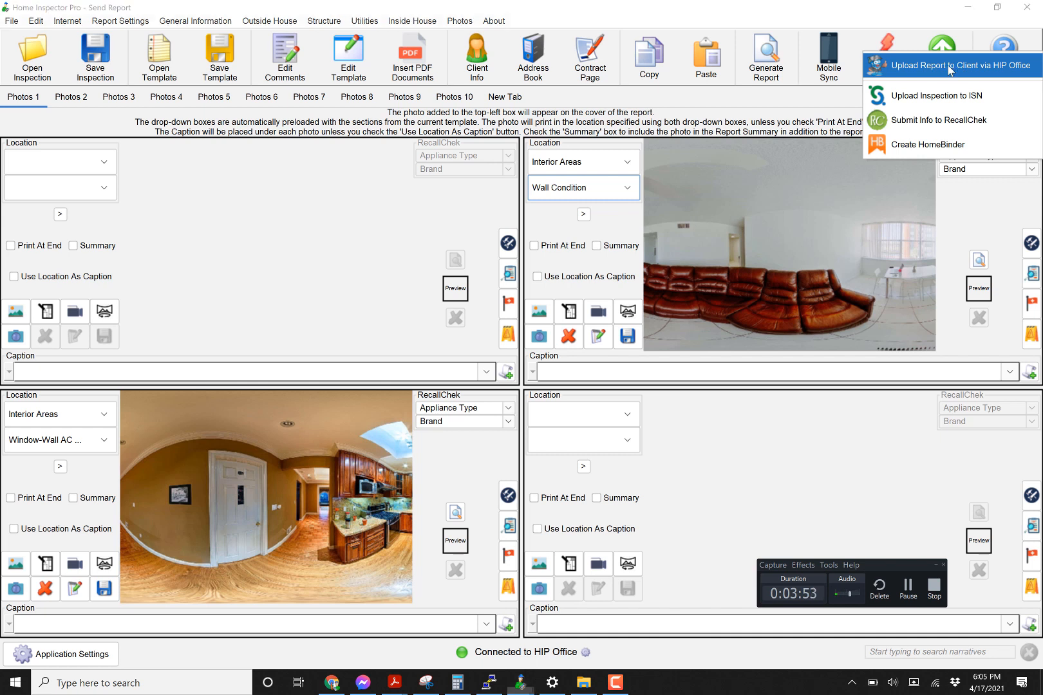
{"action": "left_click", "coordinate": [939, 66]}
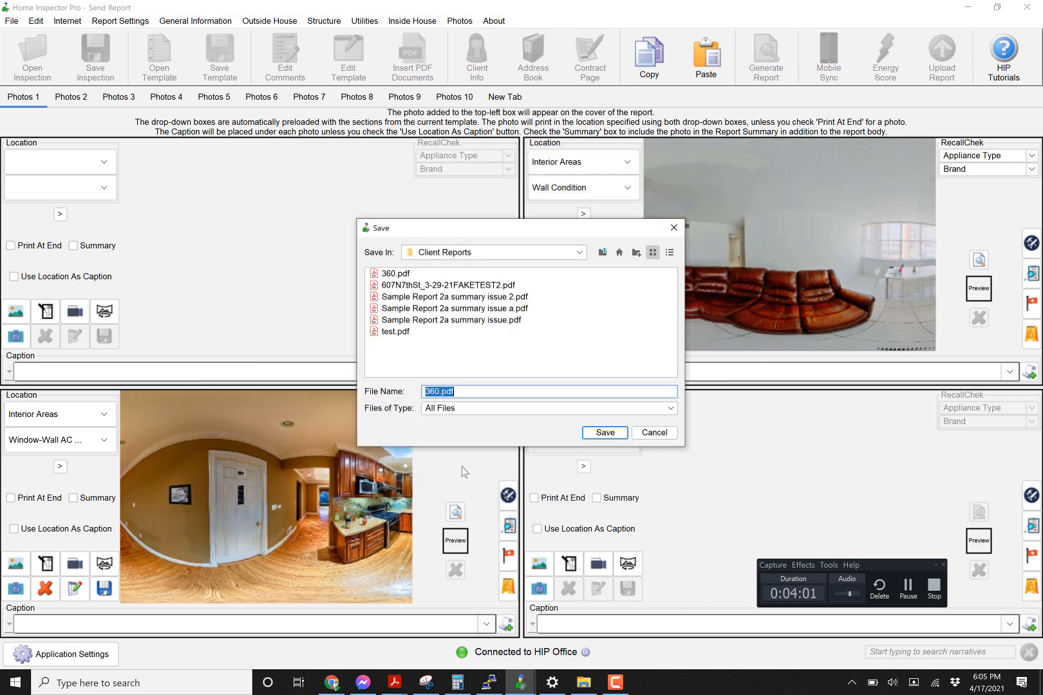
Save as 360.pdf to upload to HIP Office, then dismiss the finished-upload confirmation
{"action": "left_click", "coordinate": [604, 433]}
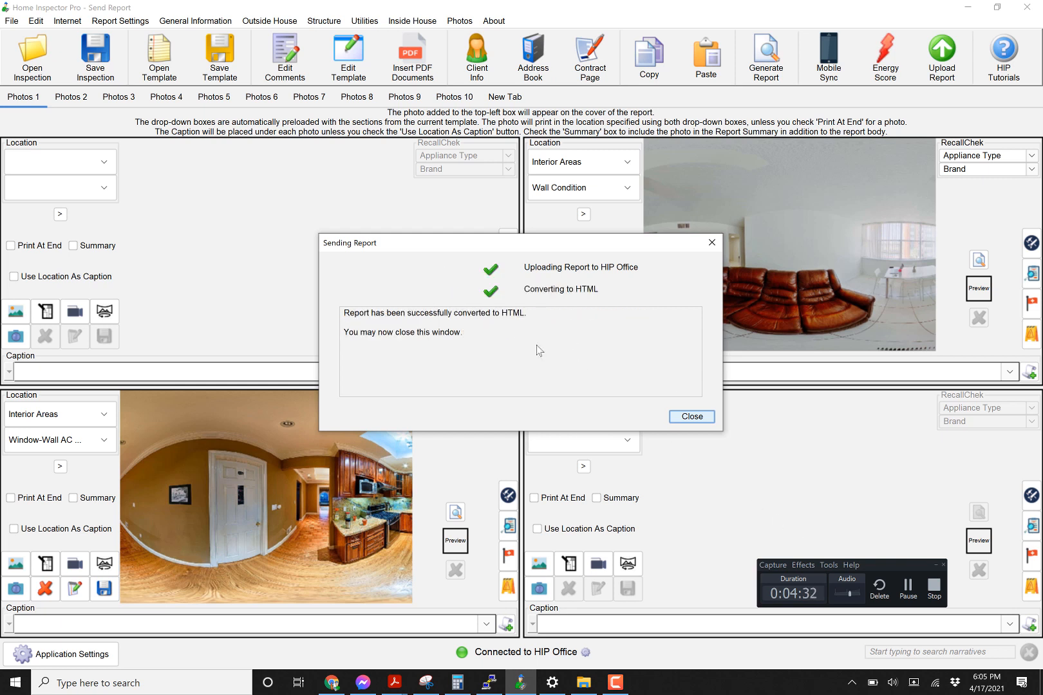
{"action": "mouse_move", "coordinate": [660, 370]}
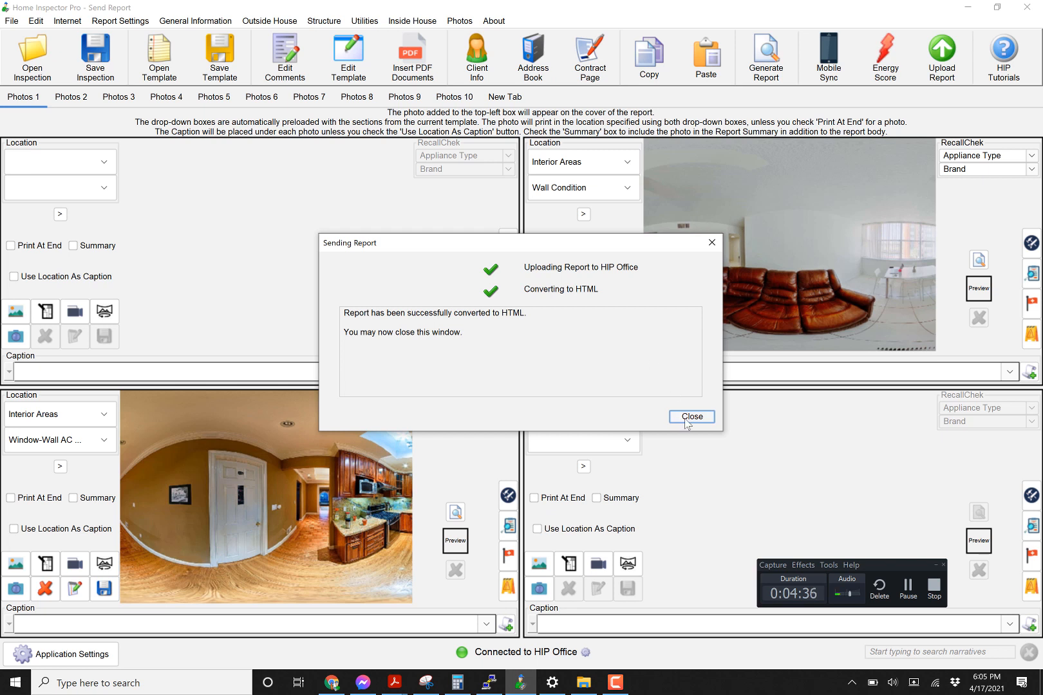
{"action": "left_click", "coordinate": [691, 416]}
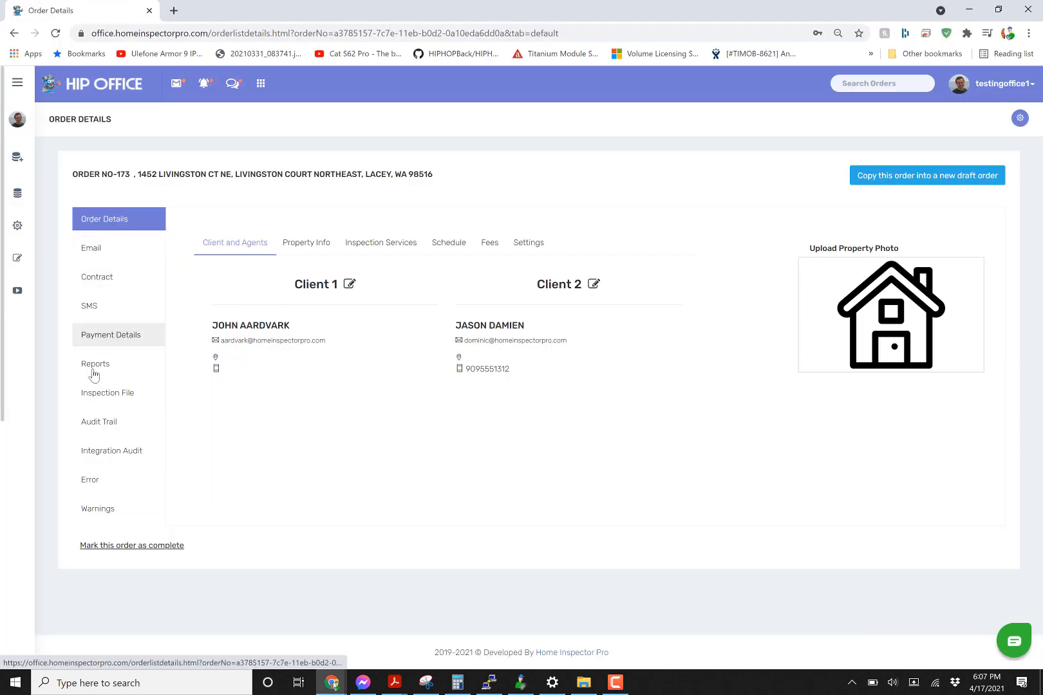
From order 173's Reports list, open the version 1 Report HTML in a new tab
{"action": "left_click", "coordinate": [96, 364]}
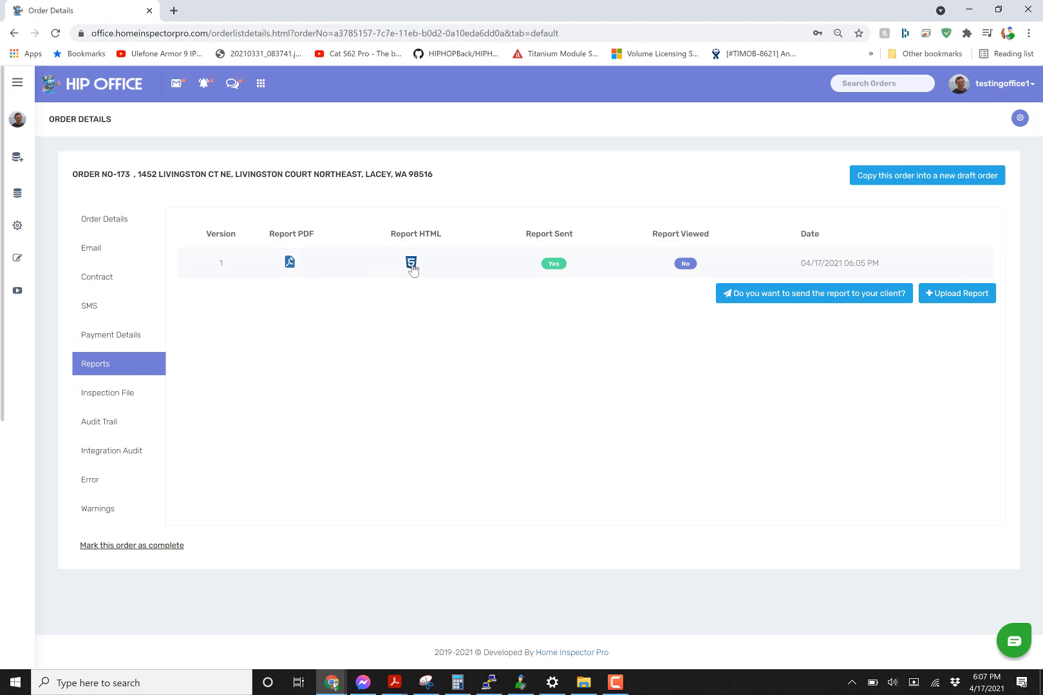
{"action": "left_click", "coordinate": [411, 263]}
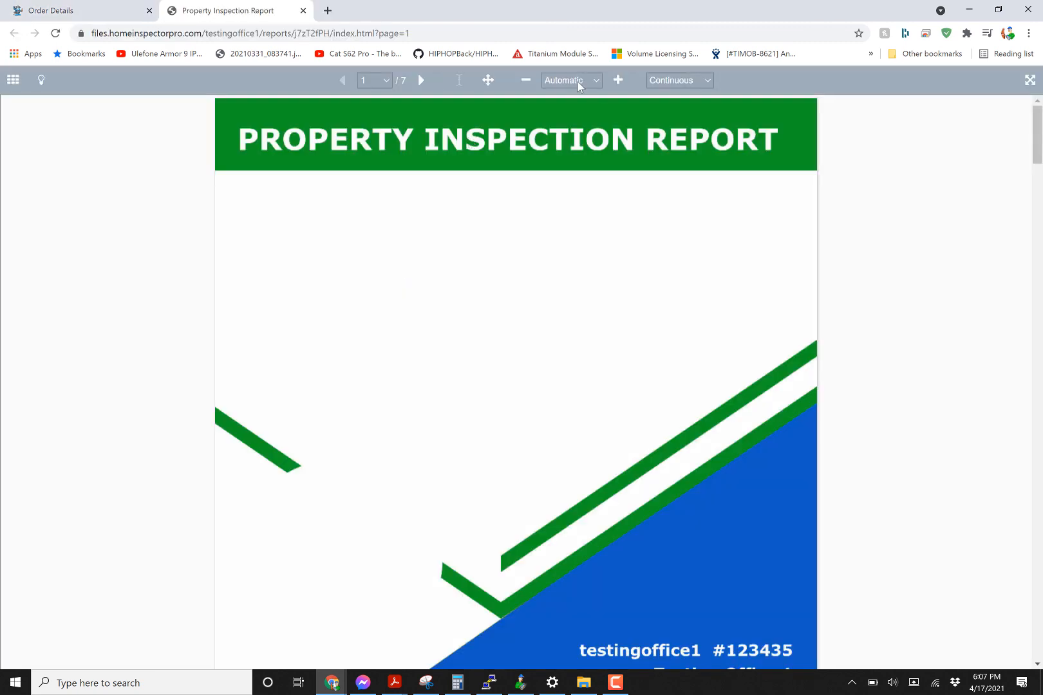
{"action": "mouse_move", "coordinate": [960, 107]}
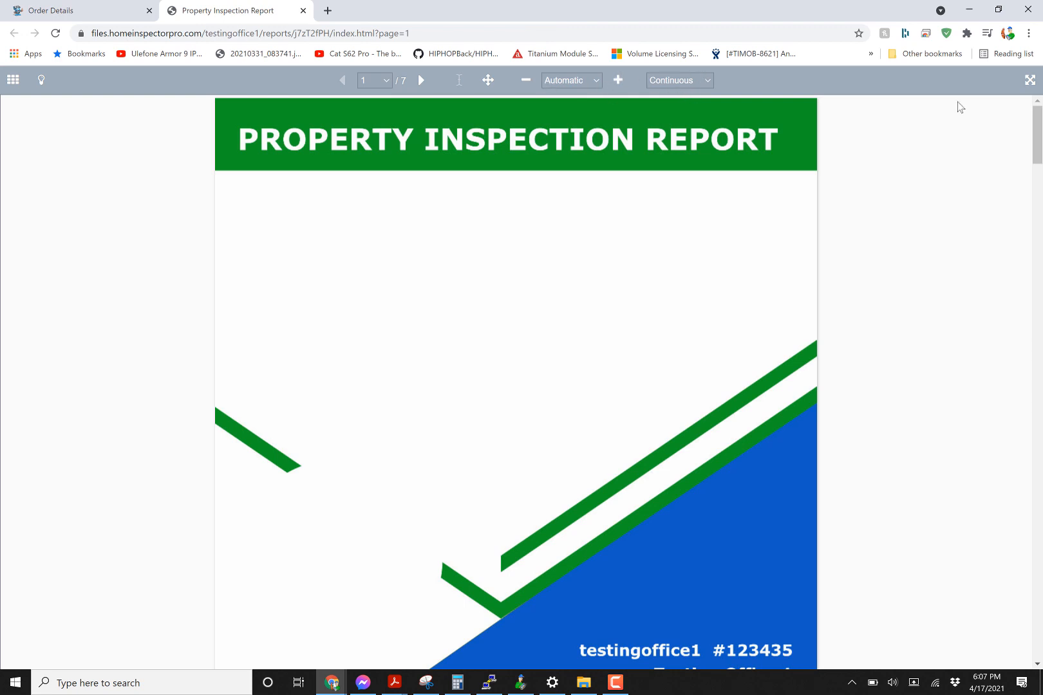
Scroll the web report to page 5 where the kitchen panorama spans the page
{"action": "scroll", "scroll_direction": "down", "scroll_amount": 3}
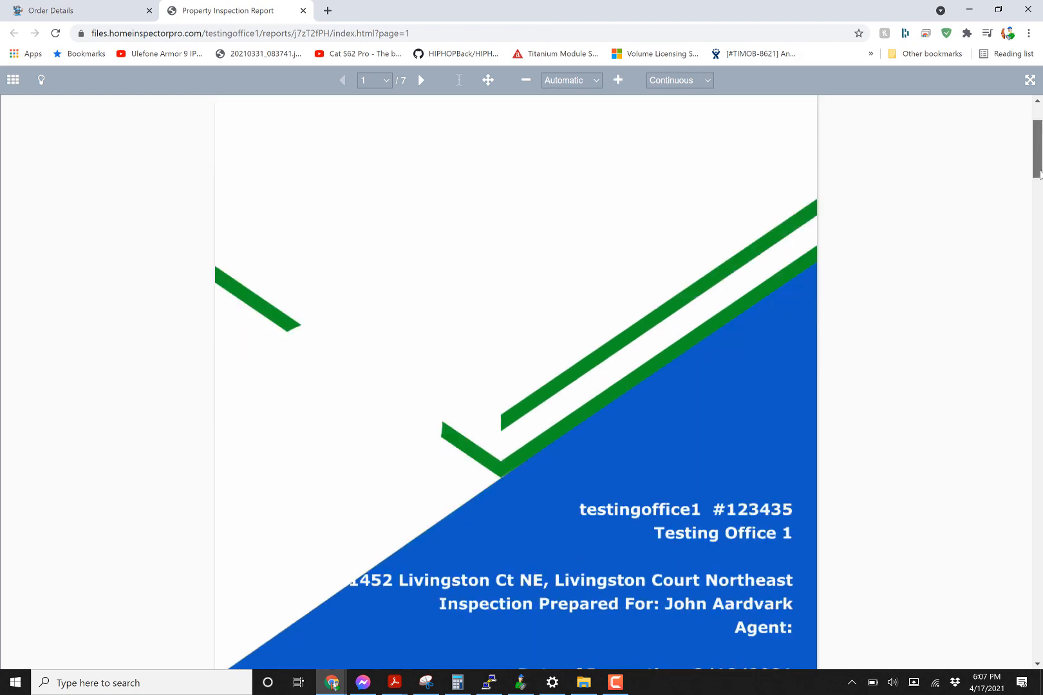
{"action": "scroll", "scroll_direction": "down", "scroll_amount": 3}
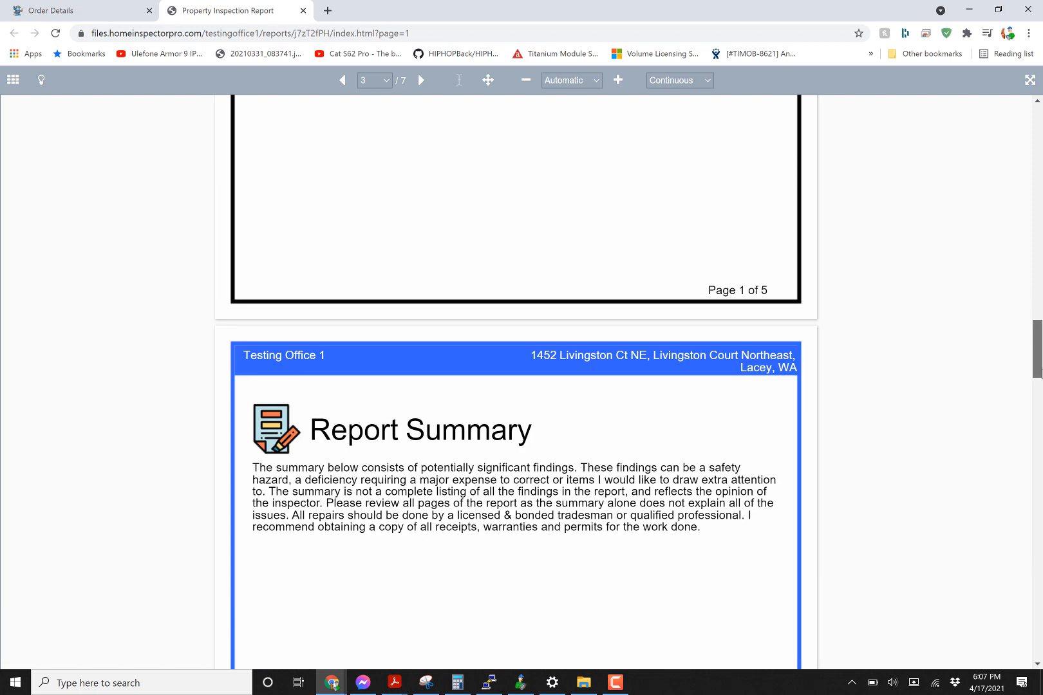
{"action": "scroll", "scroll_direction": "down", "scroll_amount": 3}
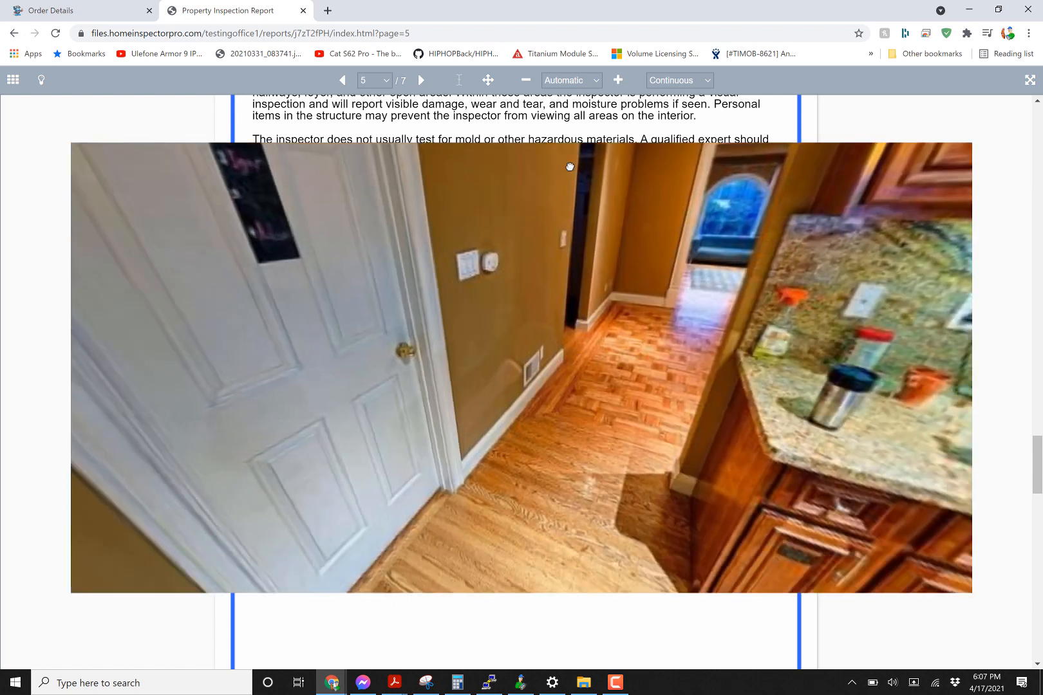
Pan the enlarged kitchen panorama past the stove, fridge, window and framed picture
{"action": "left_click_drag", "start_coordinate": [569, 166], "coordinate": [775, 255]}
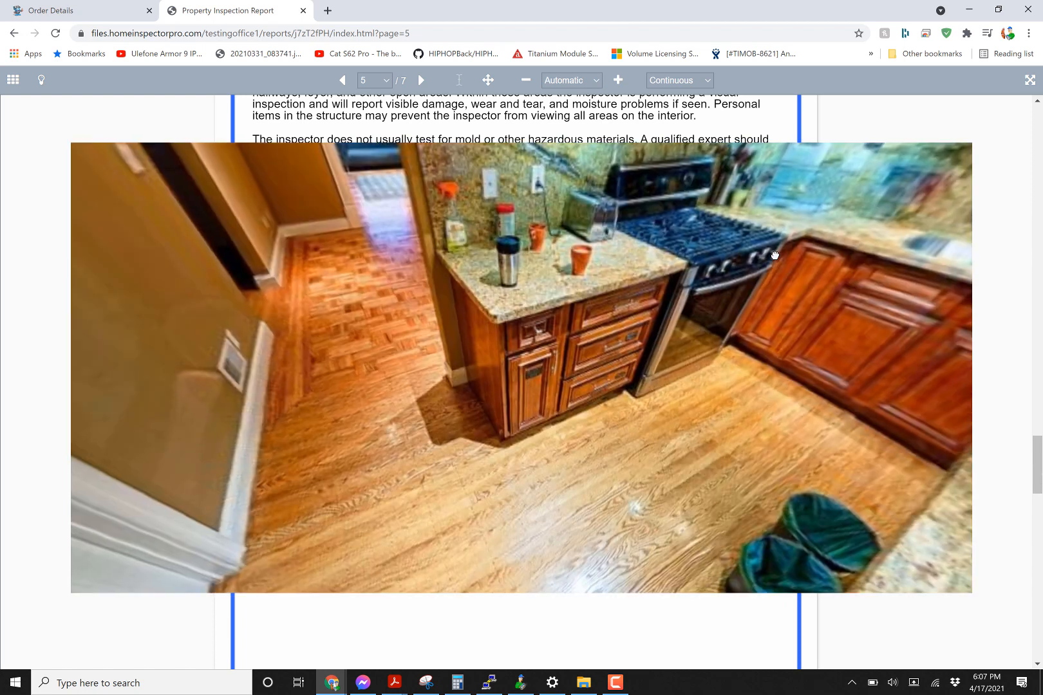
{"action": "left_click_drag", "start_coordinate": [775, 255], "coordinate": [748, 367]}
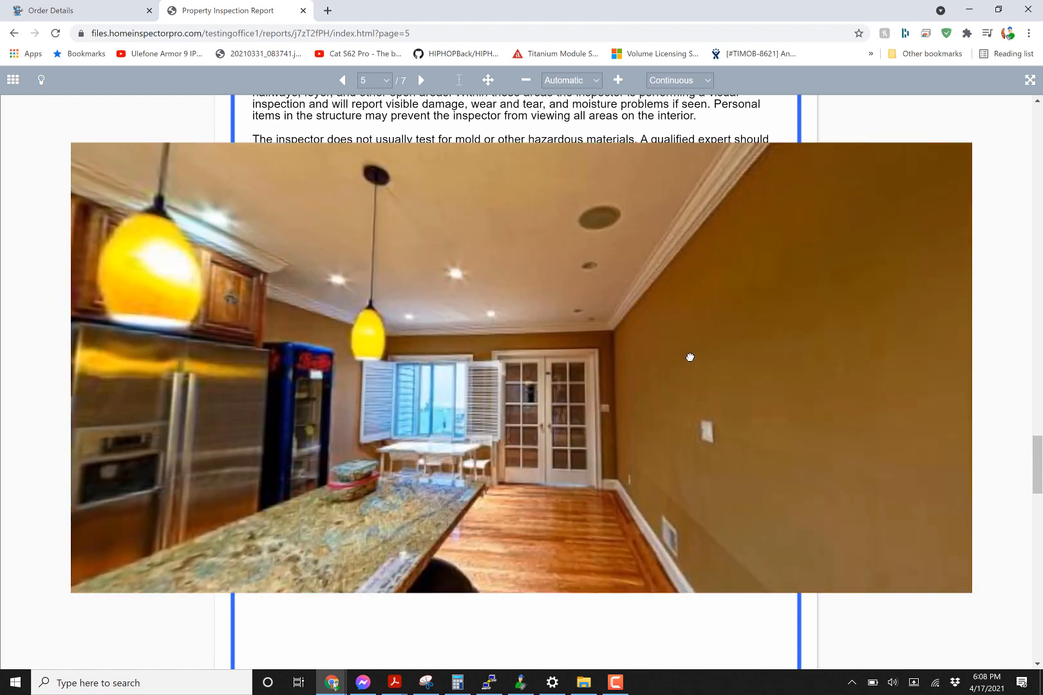
{"action": "left_click_drag", "start_coordinate": [691, 357], "coordinate": [432, 450]}
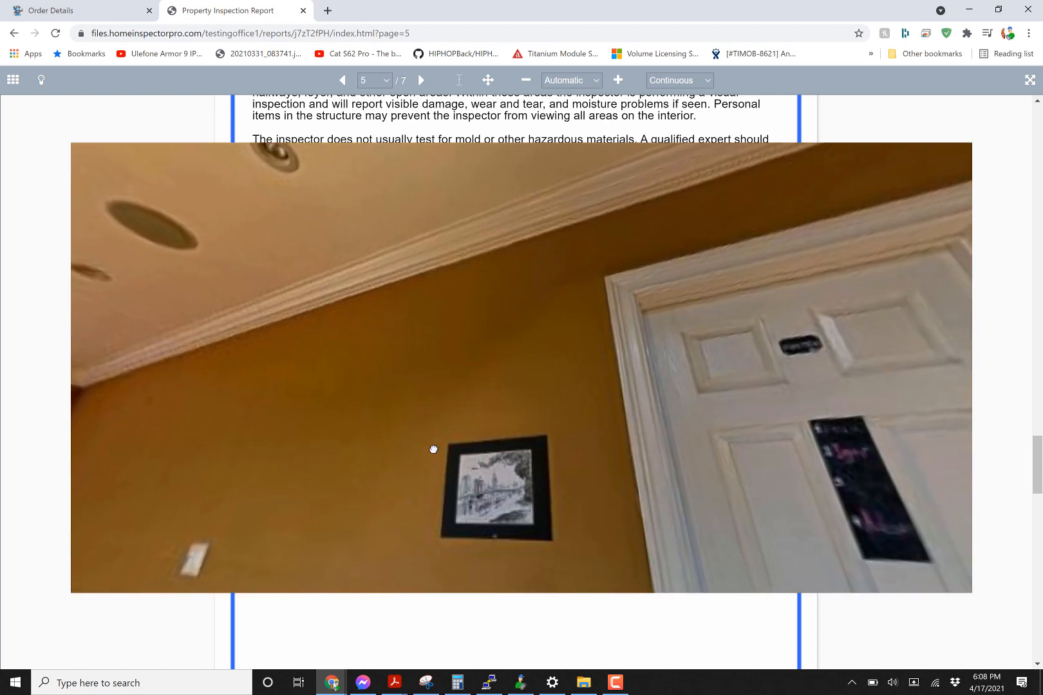
{"action": "left_click_drag", "start_coordinate": [433, 449], "coordinate": [560, 294]}
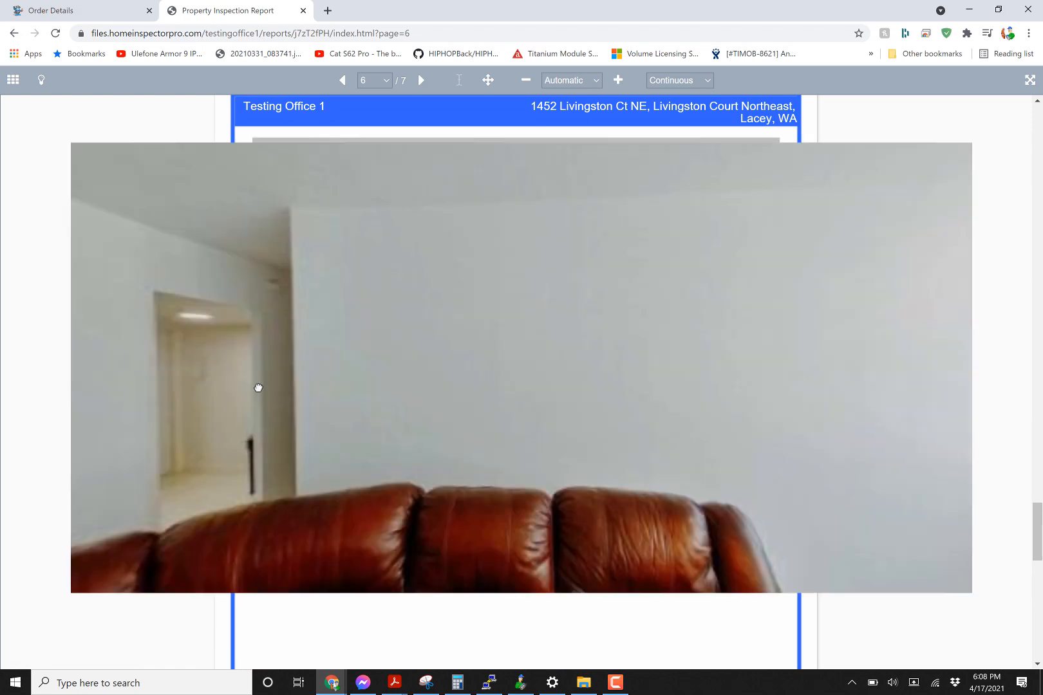
Pan the enlarged living-room panorama around to show the couch
{"action": "left_click_drag", "start_coordinate": [257, 387], "coordinate": [824, 196]}
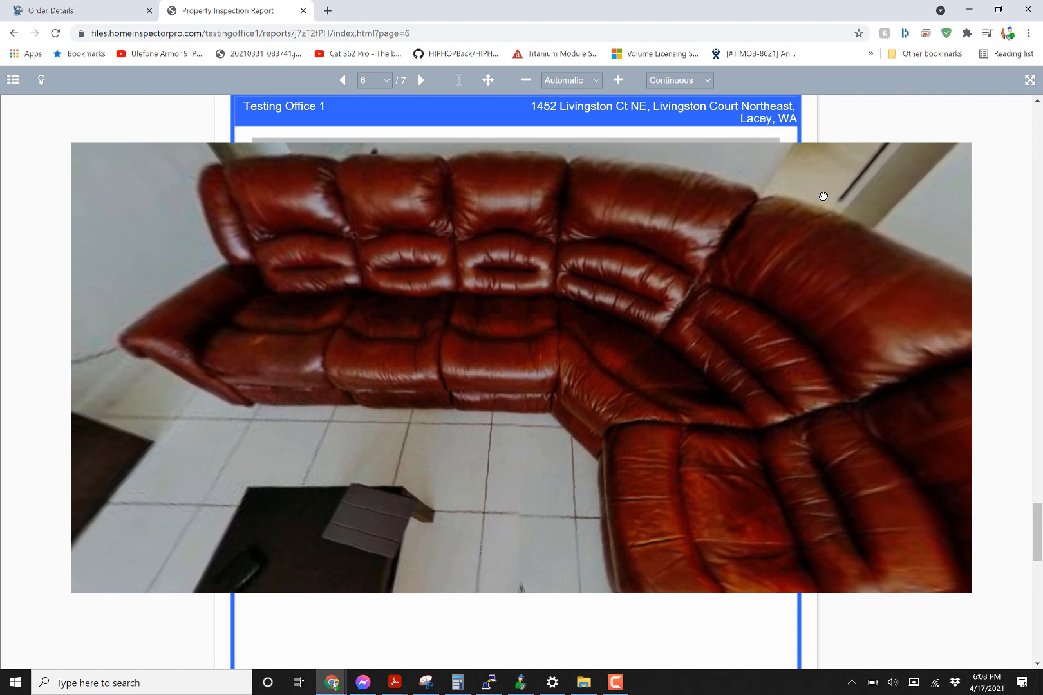
{"action": "left_click_drag", "start_coordinate": [823, 196], "coordinate": [537, 305]}
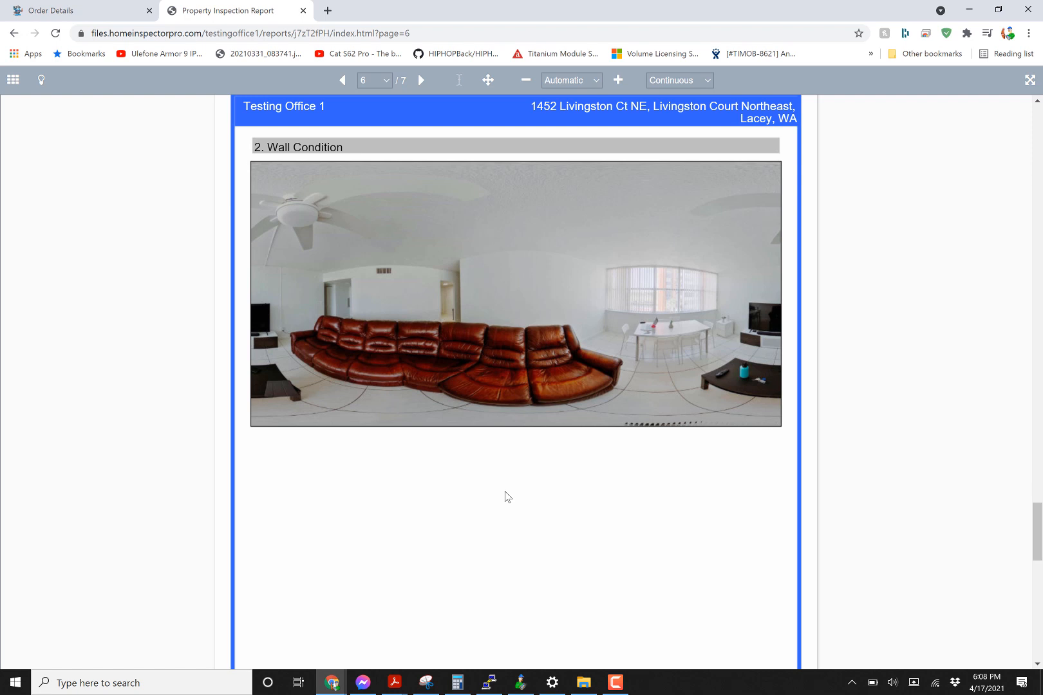
{"action": "mouse_move", "coordinate": [565, 651]}
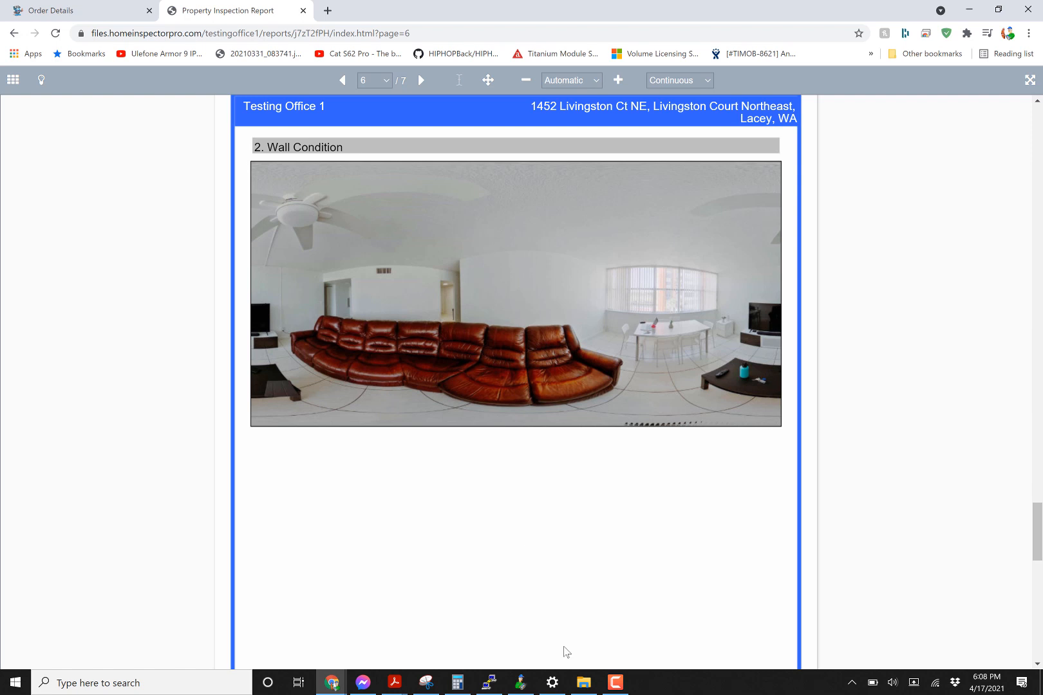